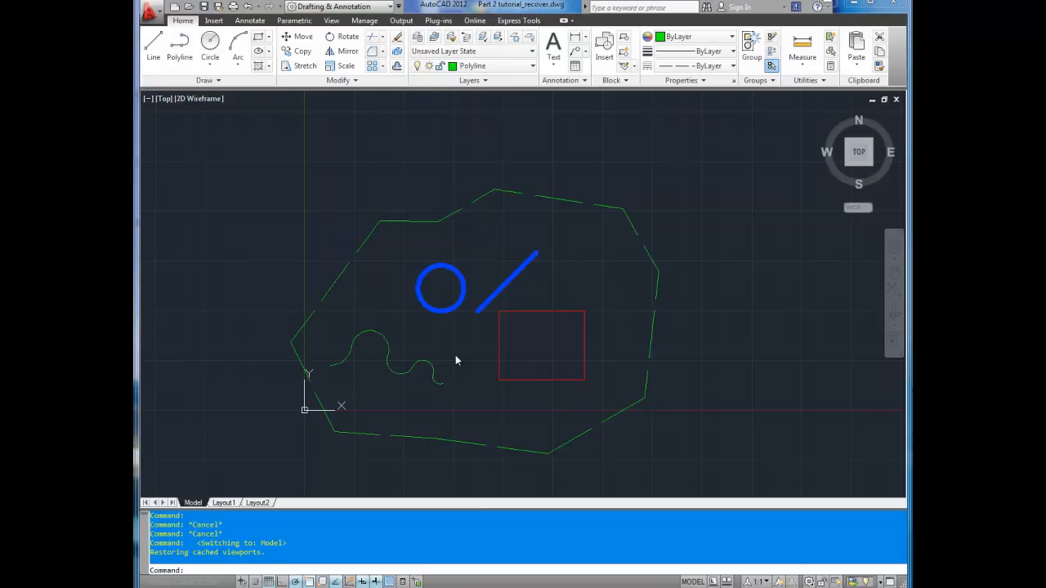
{"action": "mouse_move", "coordinate": [711, 278]}
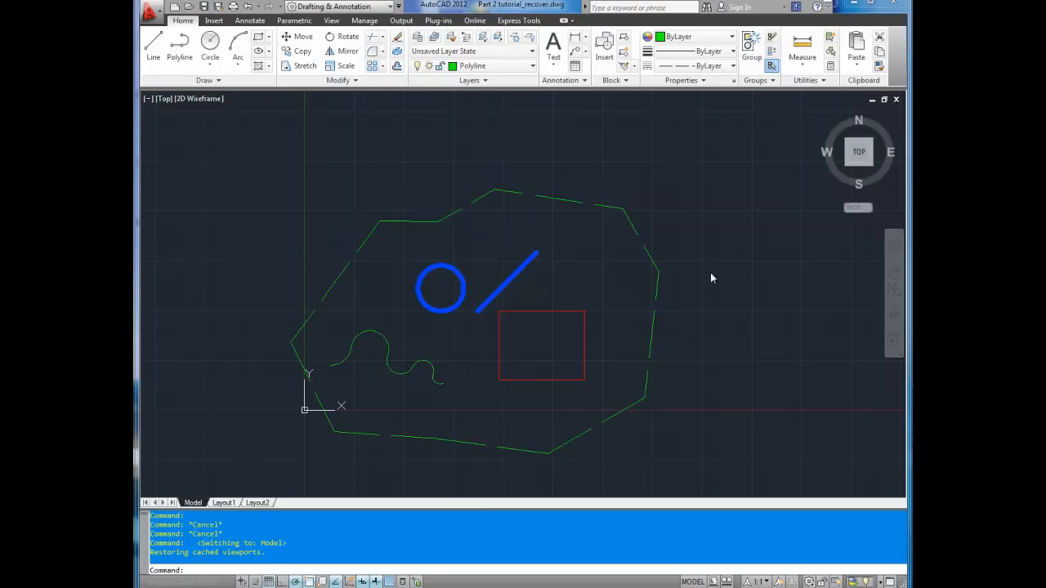
{"action": "mouse_move", "coordinate": [305, 332]}
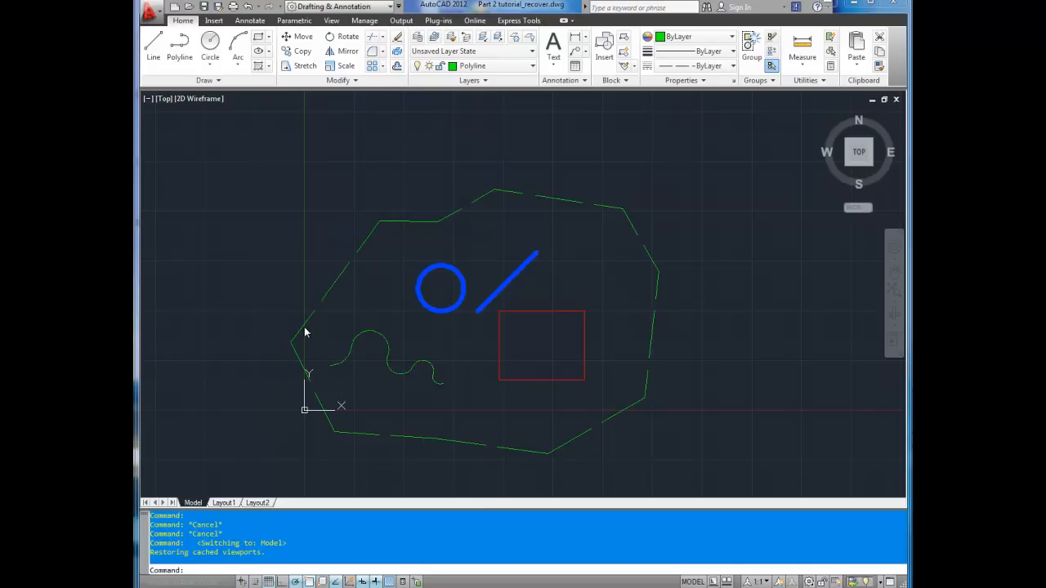
{"action": "mouse_move", "coordinate": [360, 323]}
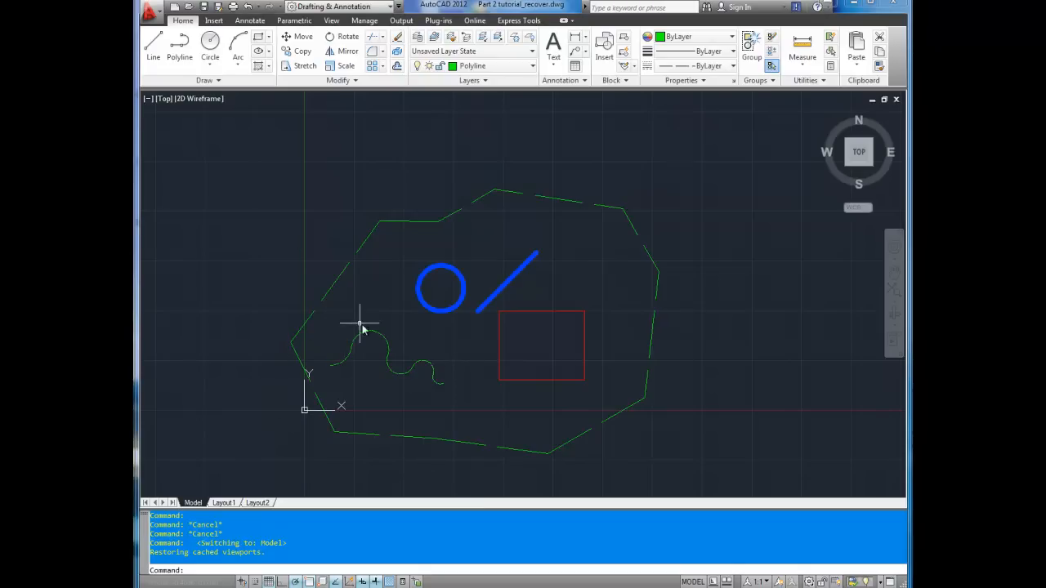
{"action": "mouse_move", "coordinate": [422, 365]}
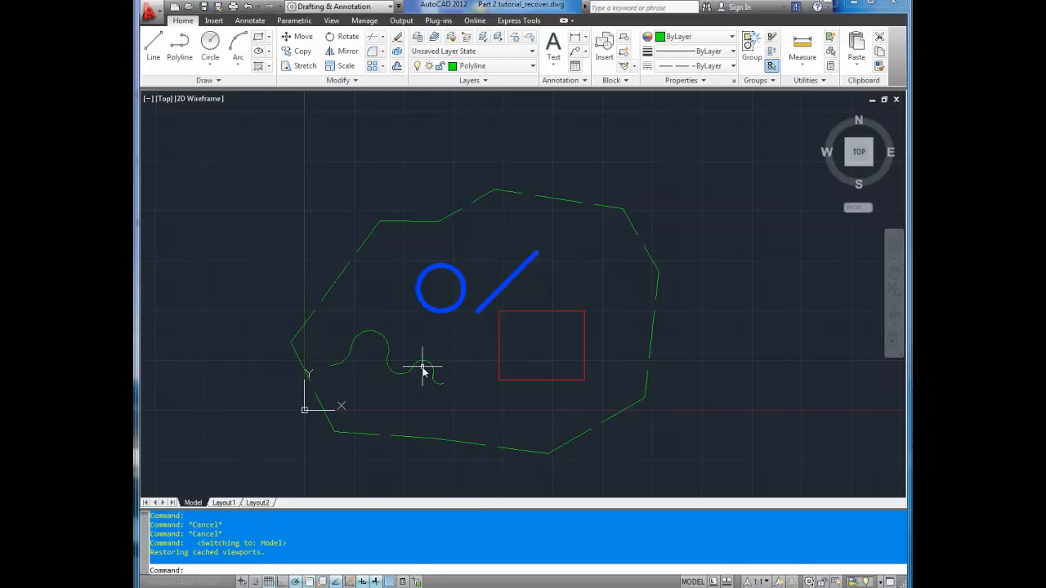
{"action": "mouse_move", "coordinate": [539, 313]}
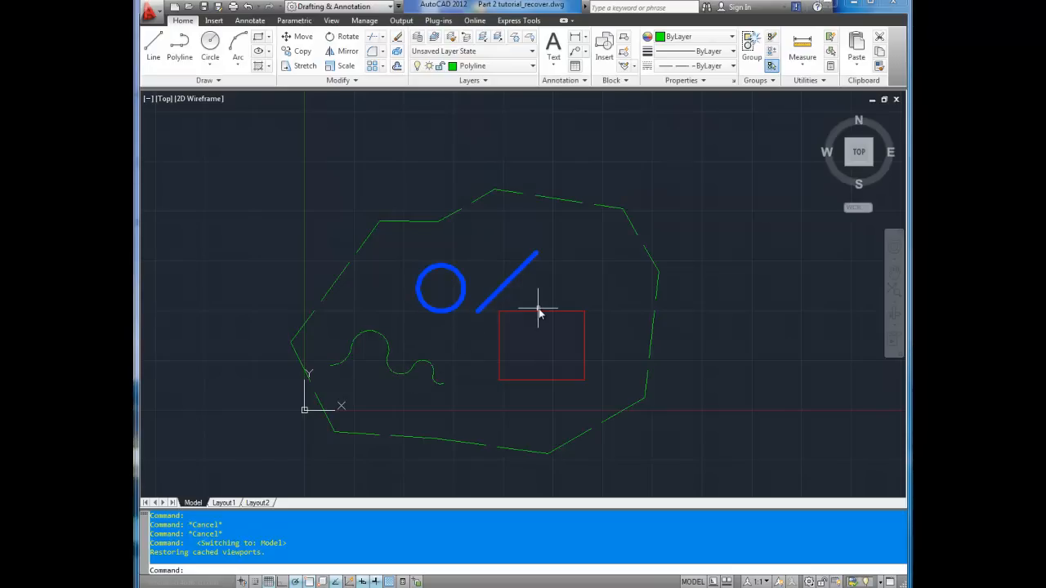
{"action": "mouse_move", "coordinate": [276, 270]}
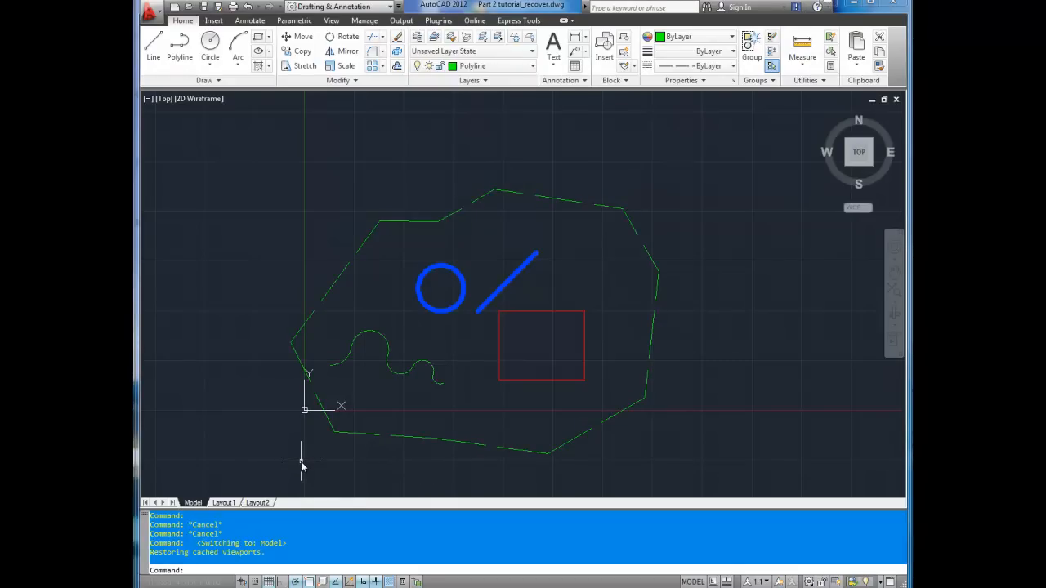
{"action": "mouse_move", "coordinate": [327, 453]}
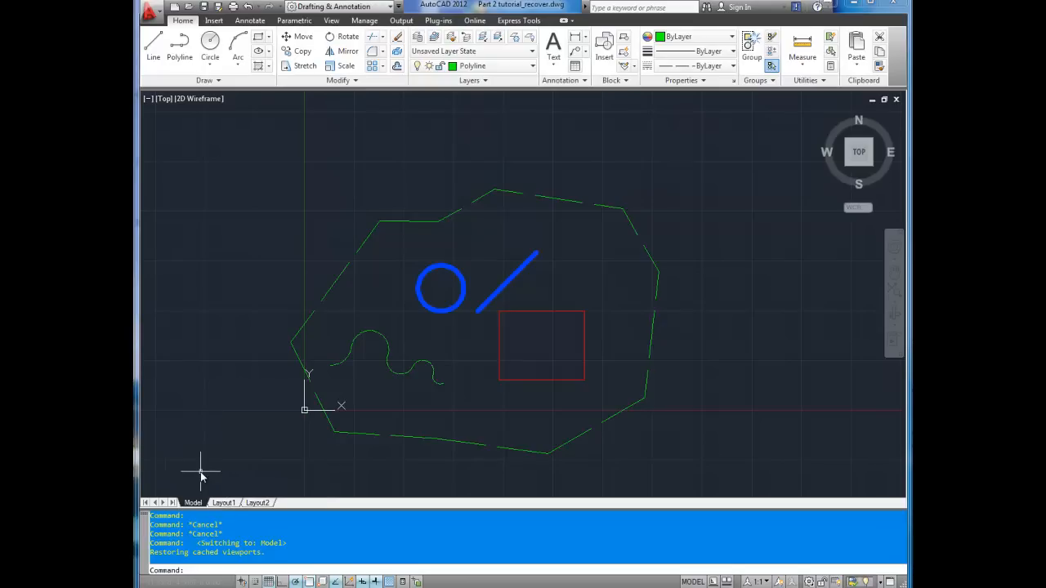
{"action": "mouse_move", "coordinate": [202, 473]}
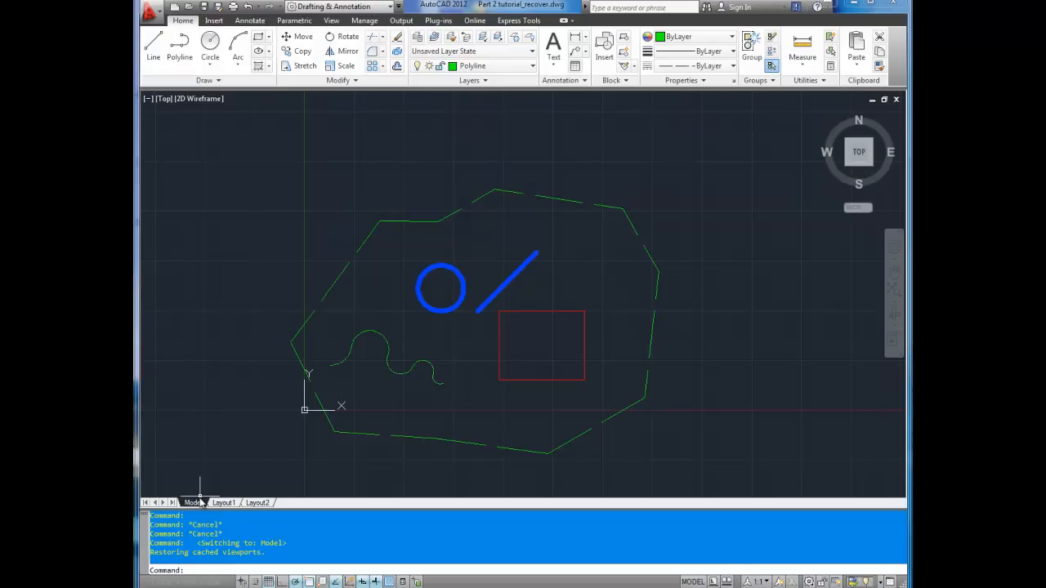
{"action": "mouse_move", "coordinate": [222, 503]}
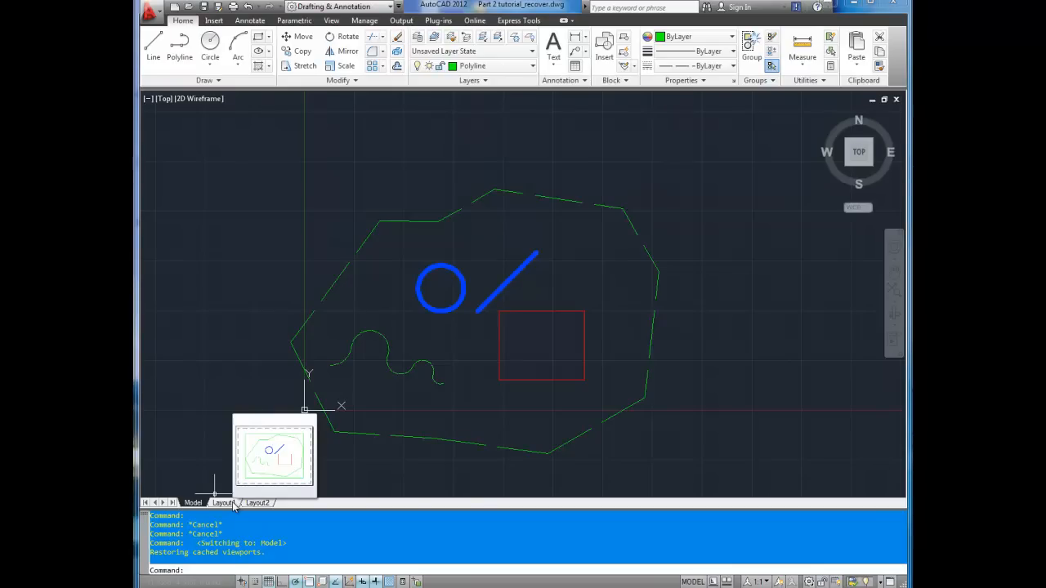
Switch to the Layout1 sheet and zoom in on the drawing inside its viewport
{"action": "left_click", "coordinate": [223, 502]}
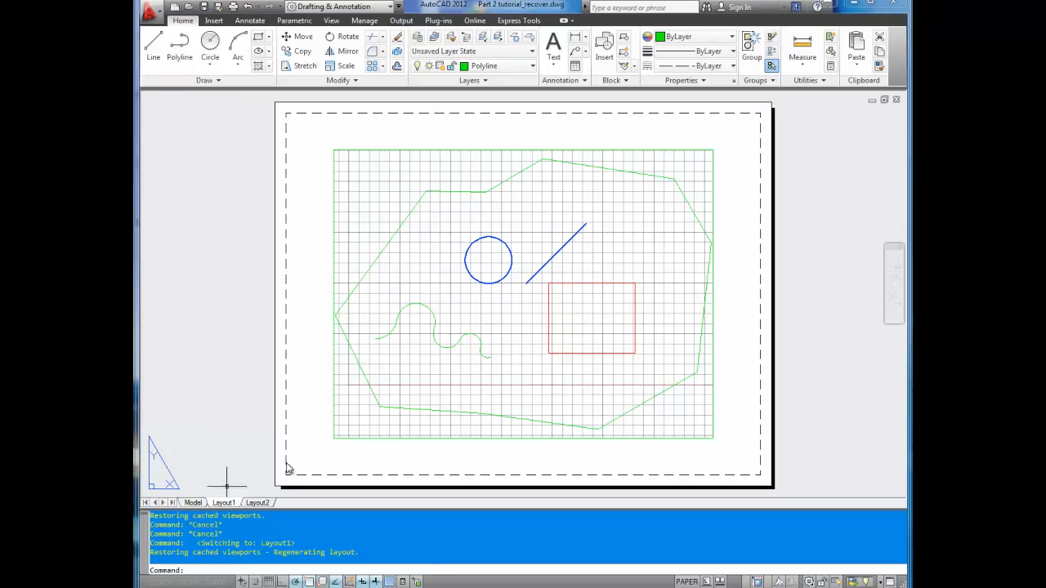
{"action": "scroll", "scroll_direction": "up", "scroll_amount": 3}
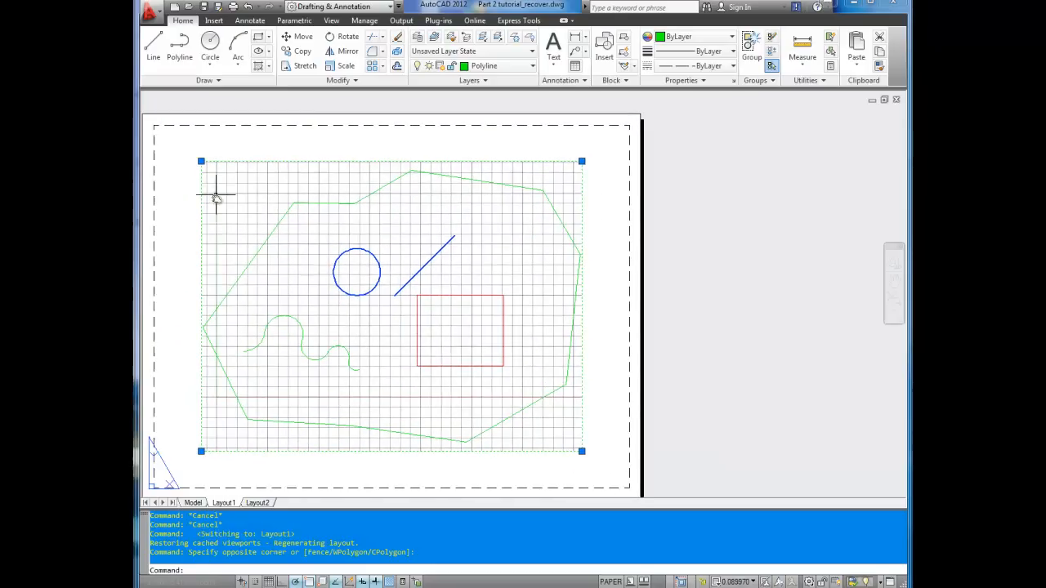
{"action": "mouse_move", "coordinate": [429, 347]}
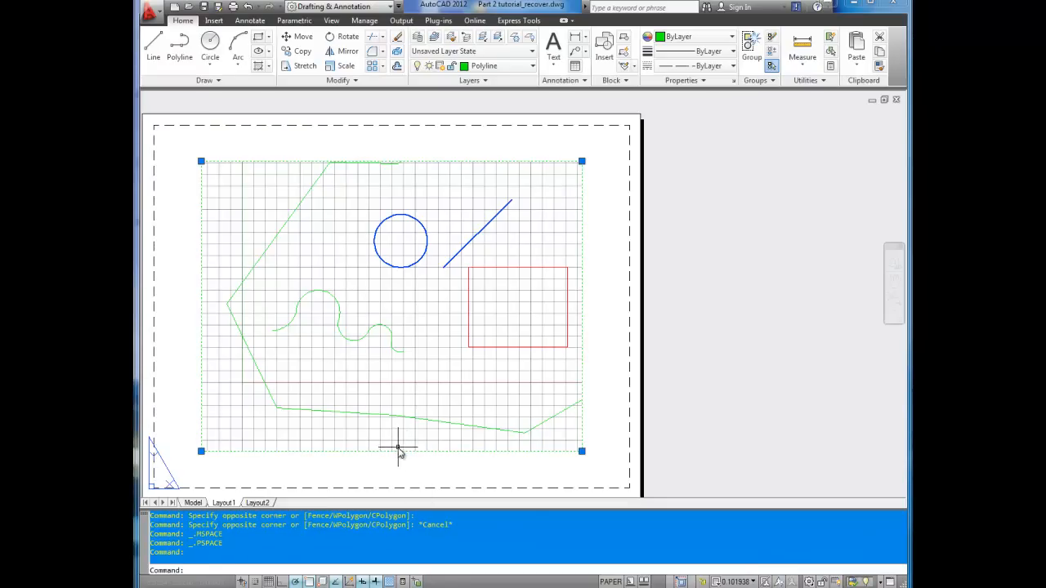
{"action": "mouse_move", "coordinate": [413, 438]}
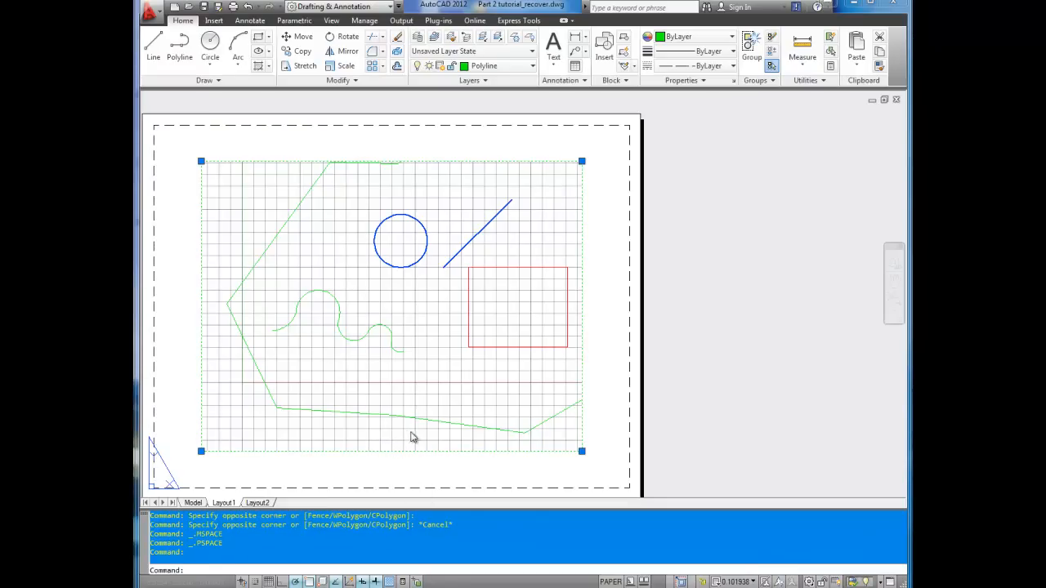
Give the Layout1 viewport a standard scale of 1:10 from its options
{"action": "right_click", "coordinate": [412, 435]}
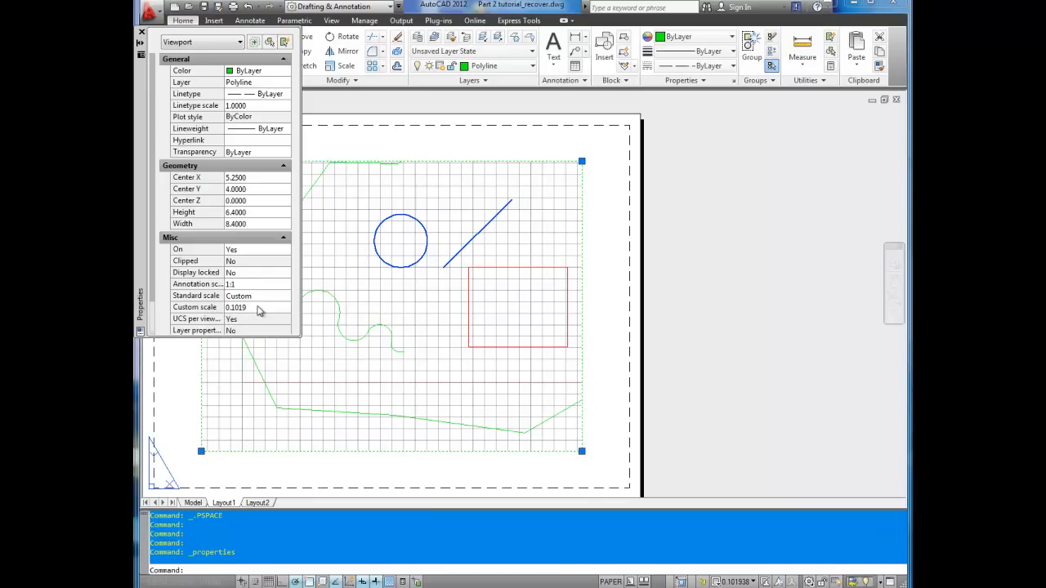
{"action": "left_click", "coordinate": [245, 307]}
{"action": "type", "text": "0.1000"}
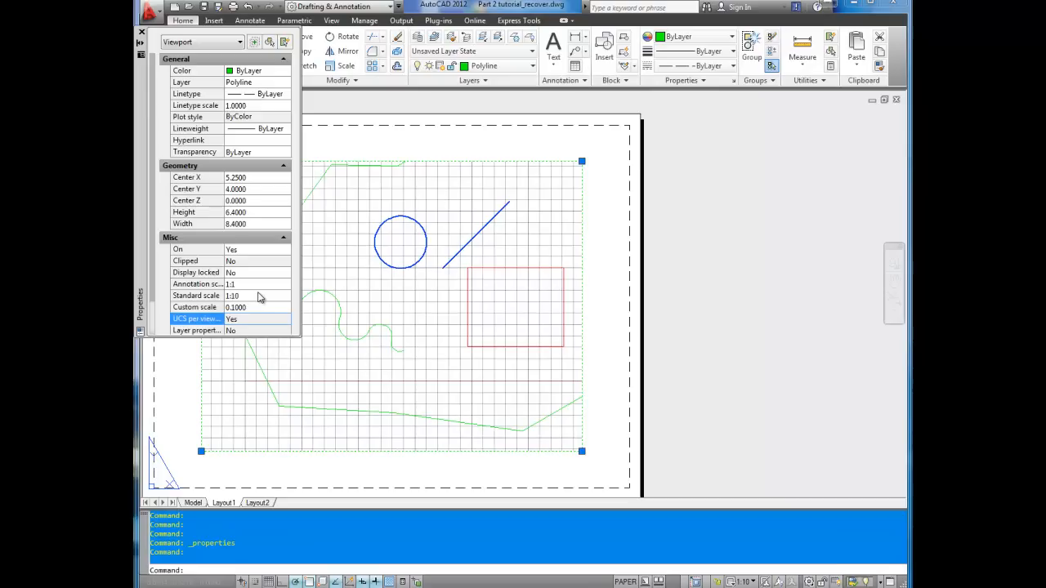
{"action": "mouse_move", "coordinate": [179, 378]}
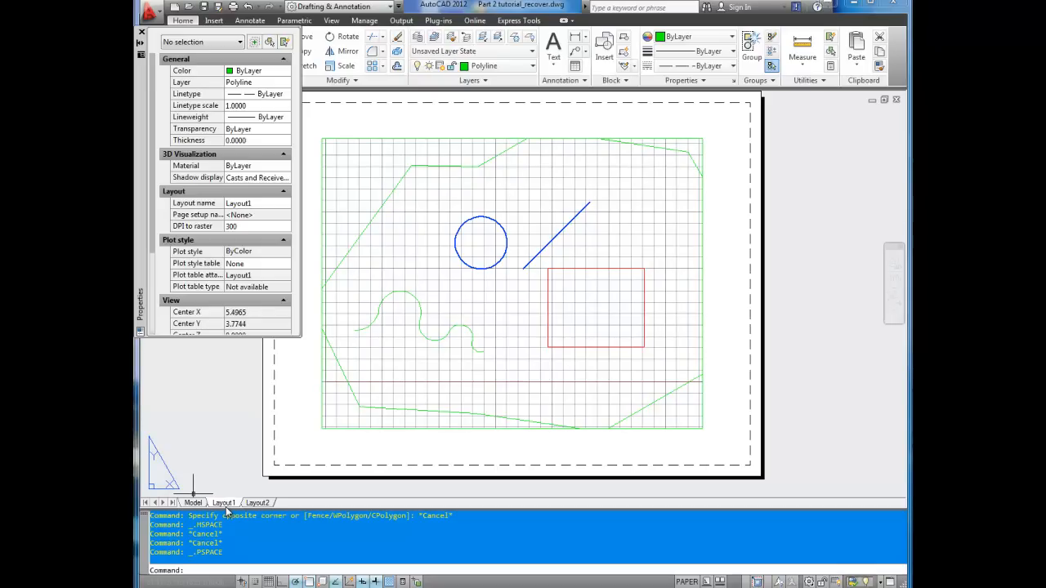
Choose From template on the Layout1 tab menu to begin a template-based layout
{"action": "right_click", "coordinate": [225, 503]}
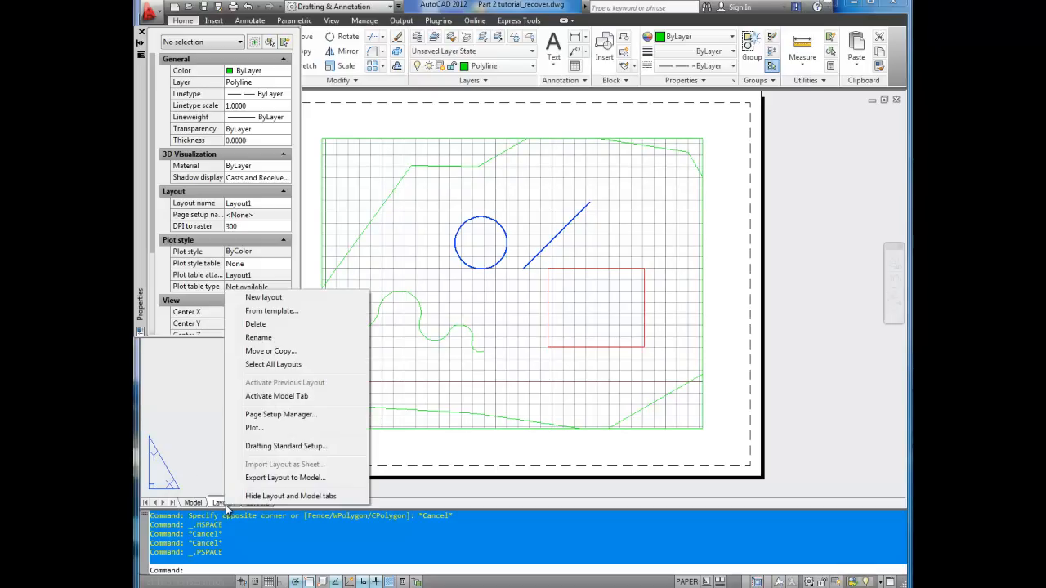
{"action": "mouse_move", "coordinate": [276, 397]}
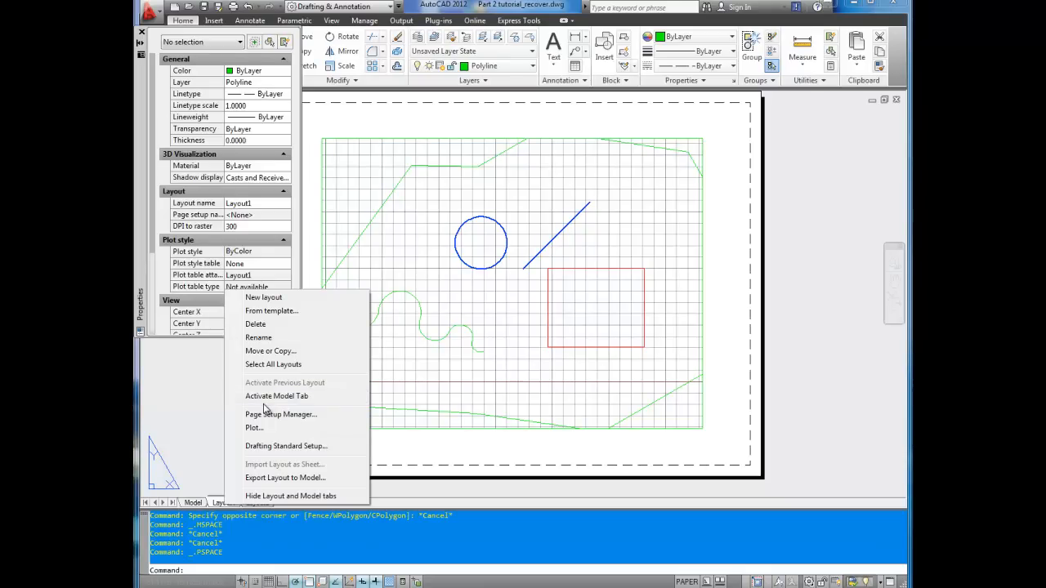
{"action": "mouse_move", "coordinate": [264, 337]}
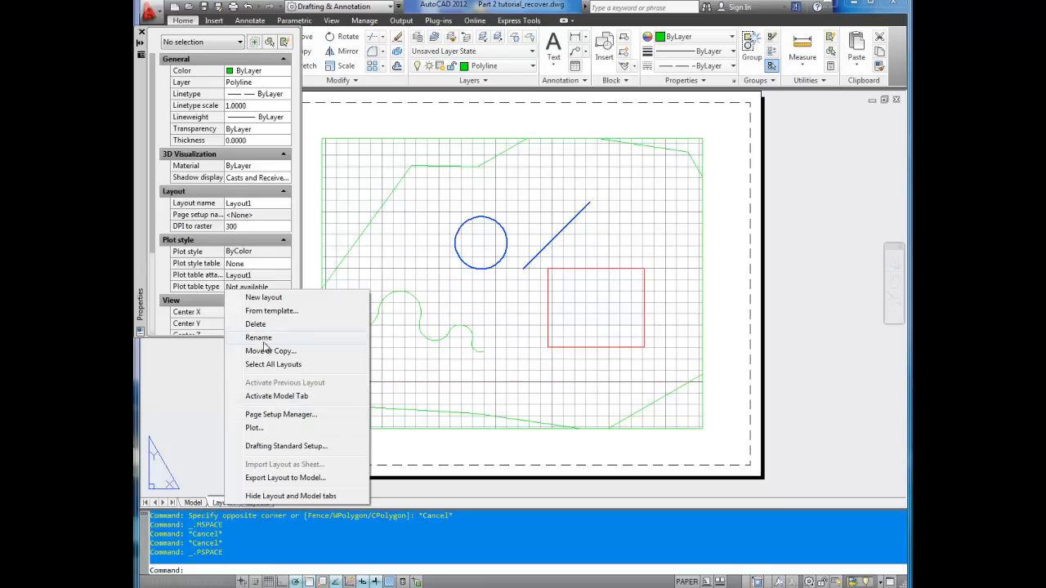
{"action": "mouse_move", "coordinate": [219, 502]}
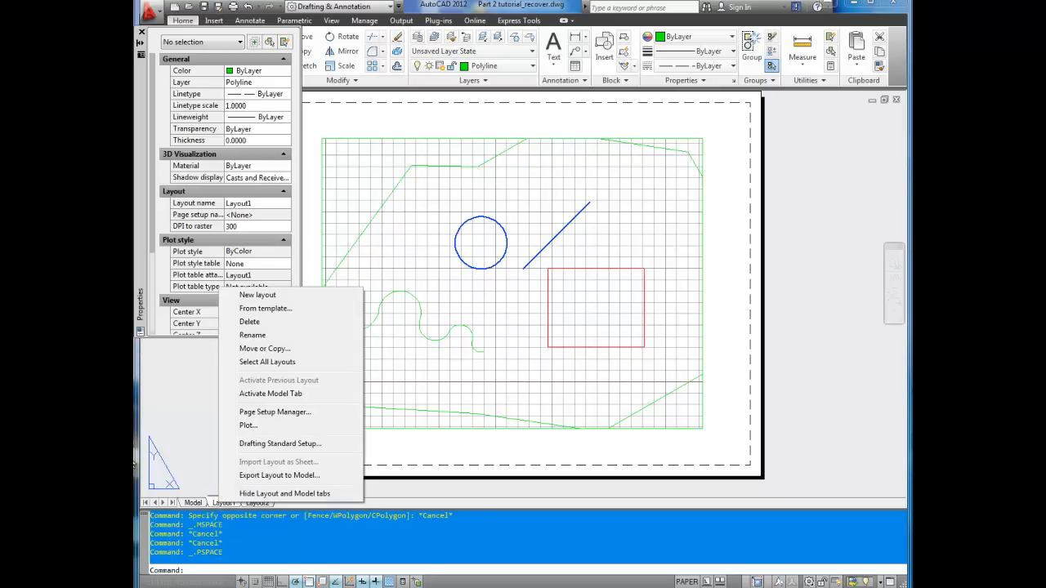
{"action": "mouse_move", "coordinate": [265, 309]}
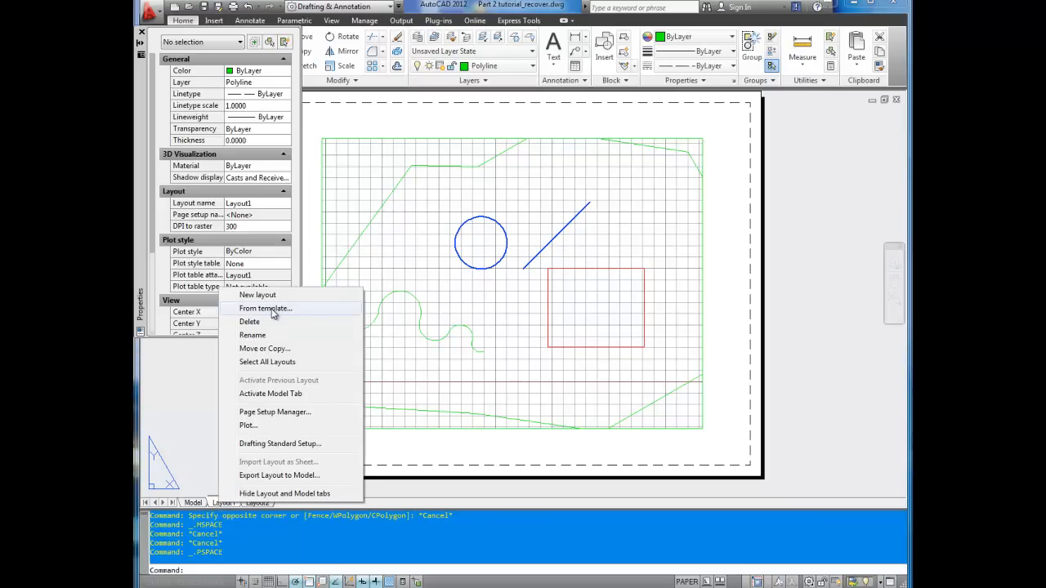
{"action": "left_click", "coordinate": [265, 308]}
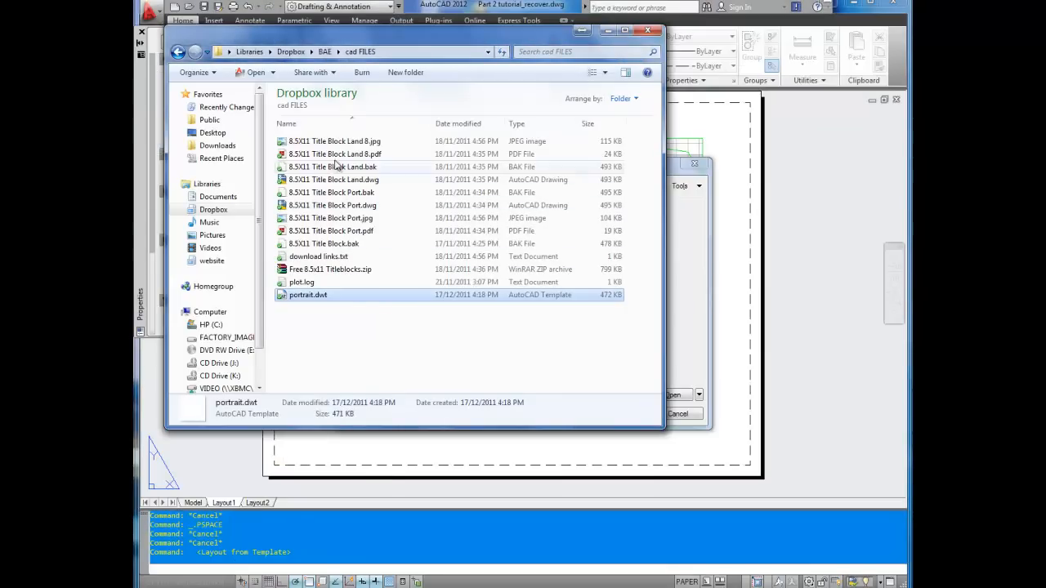
{"action": "mouse_move", "coordinate": [340, 218]}
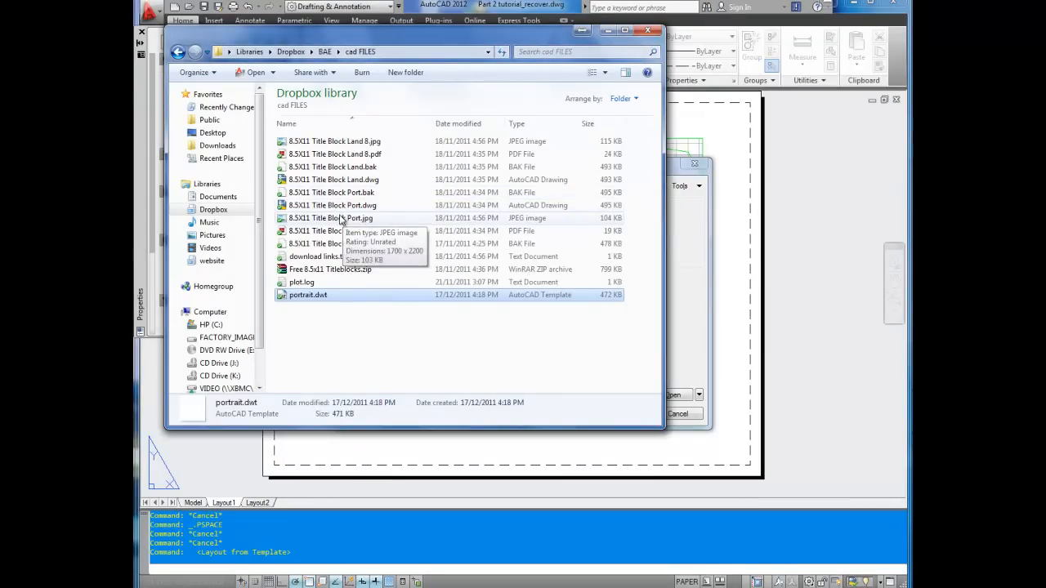
Inspect the portrait and landscape title block files in the cad FILES folder
{"action": "left_click", "coordinate": [332, 205]}
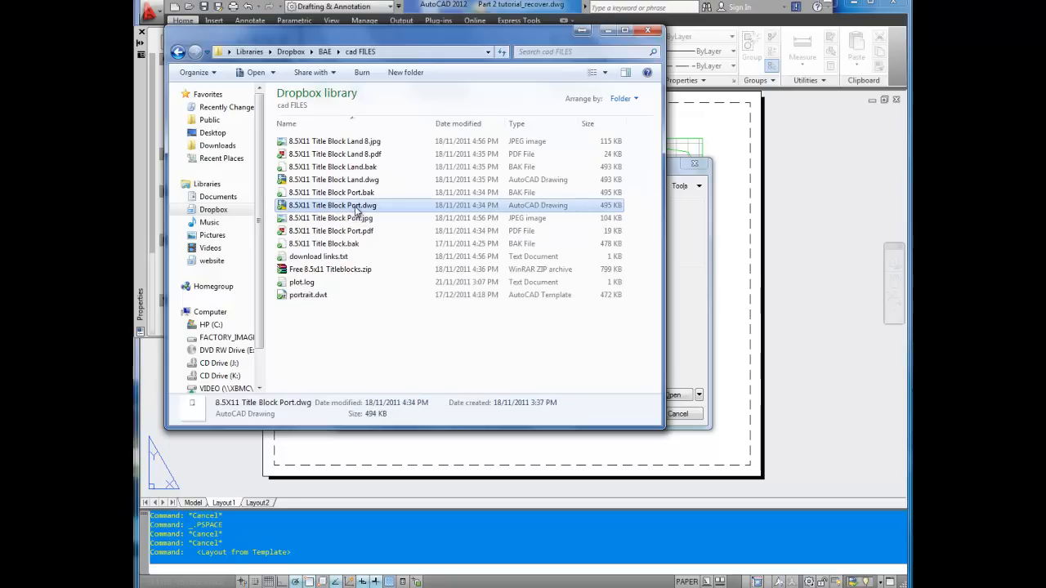
{"action": "left_click", "coordinate": [333, 166]}
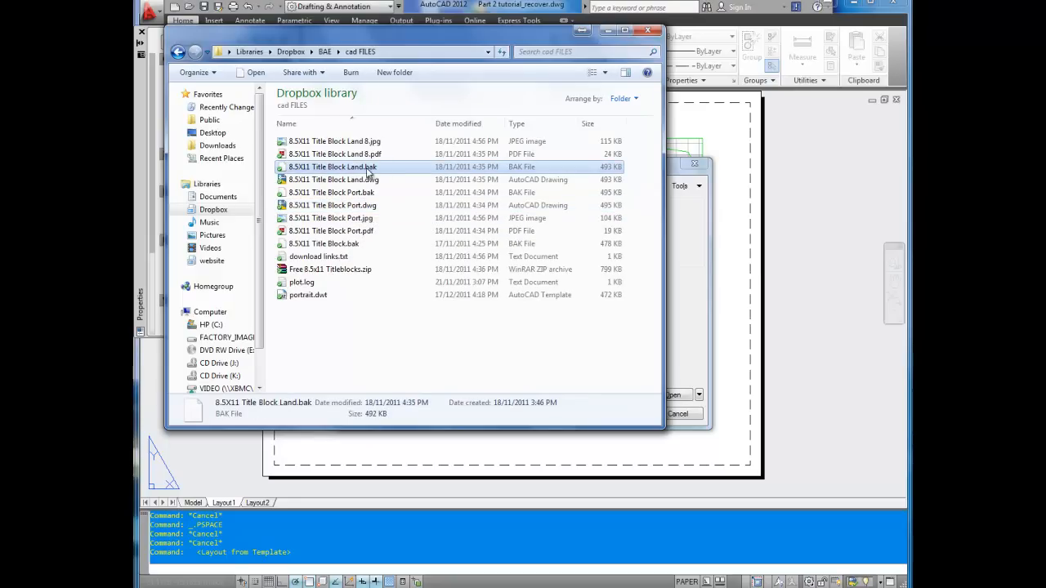
{"action": "left_click", "coordinate": [334, 179]}
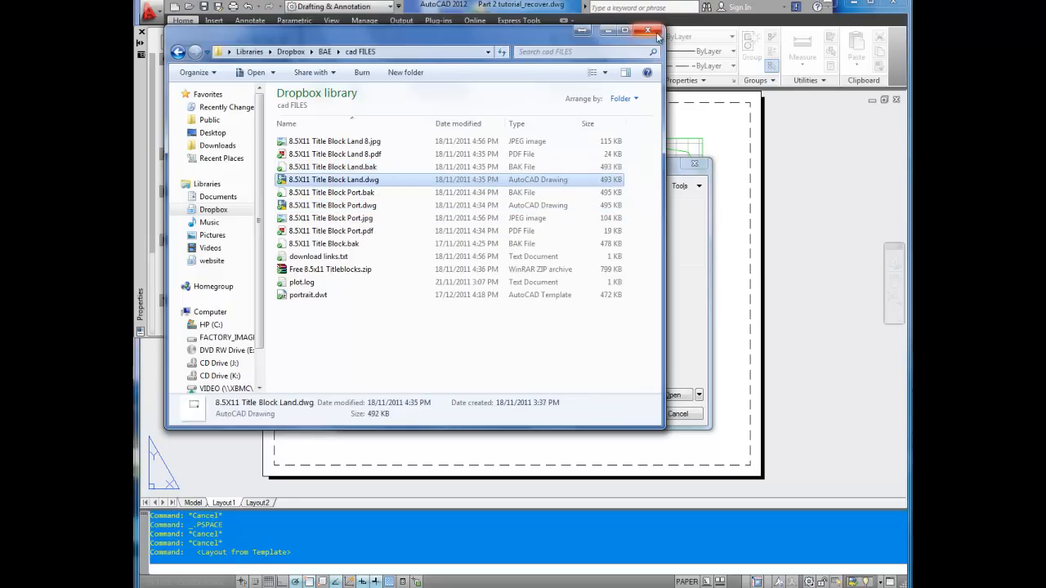
{"action": "mouse_move", "coordinate": [648, 31]}
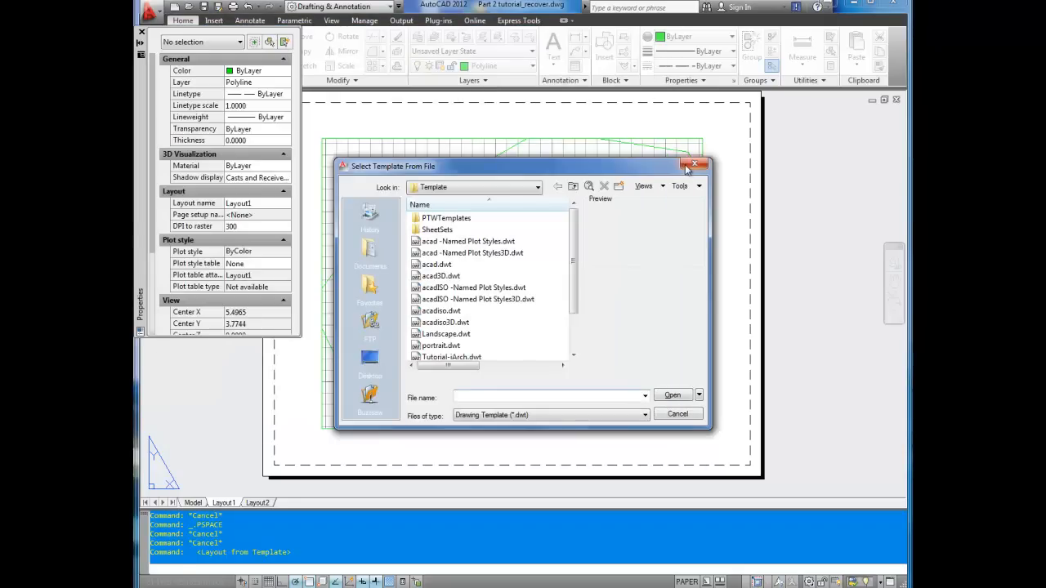
Dismiss the template chooser and start Save As, picking a file format
{"action": "left_click", "coordinate": [696, 166]}
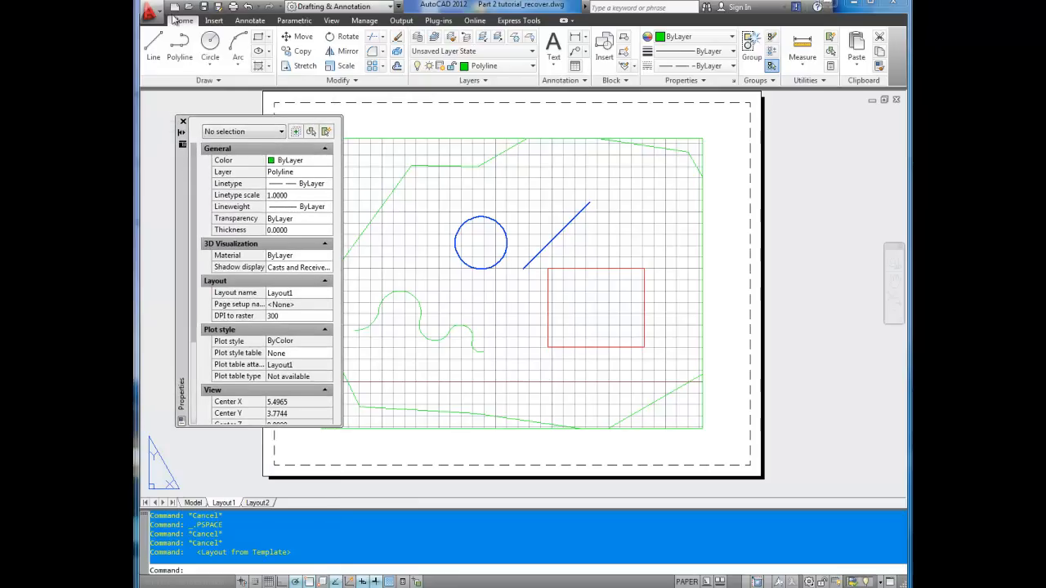
{"action": "left_click", "coordinate": [154, 7]}
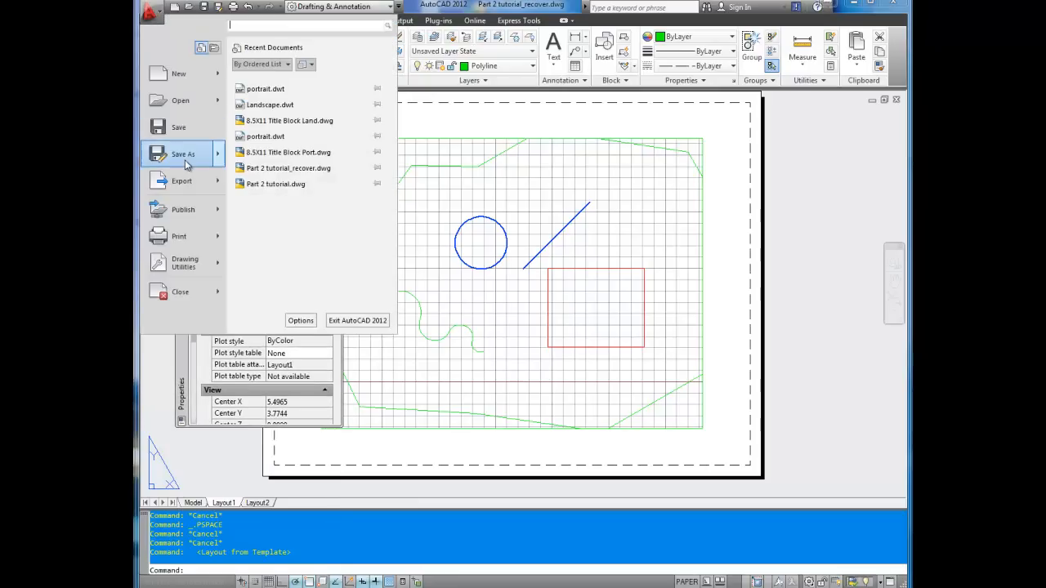
{"action": "left_click", "coordinate": [183, 154]}
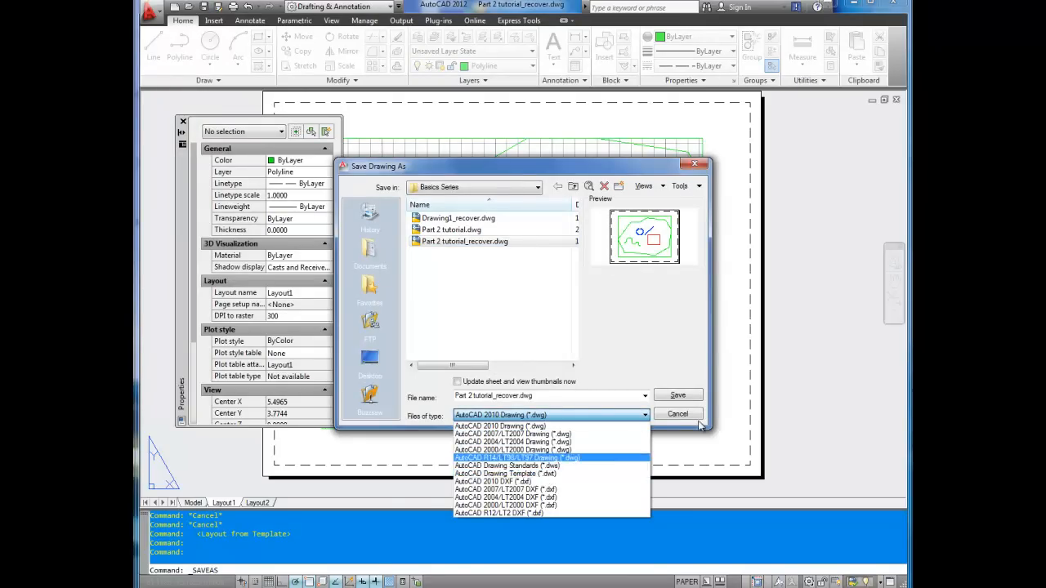
{"action": "left_click", "coordinate": [677, 395]}
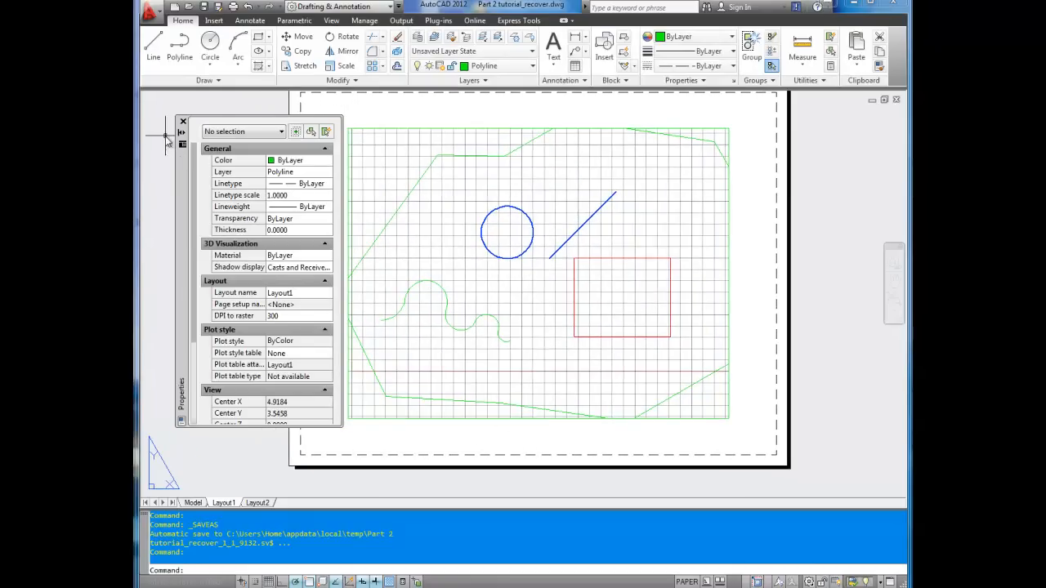
Hide the Properties palette and insert the landscape letter layout from Landscape.dwt
{"action": "left_click", "coordinate": [181, 132]}
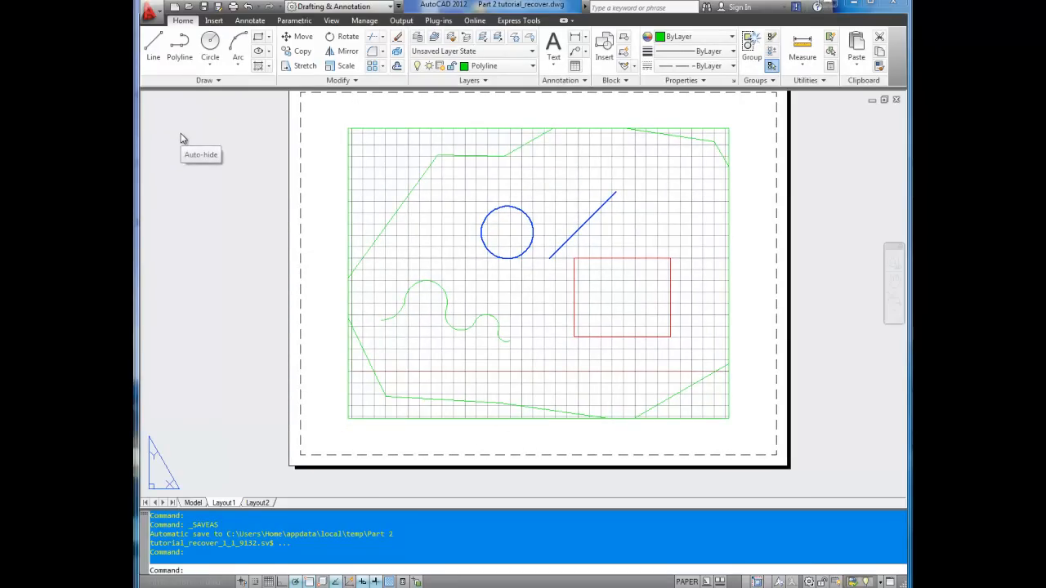
{"action": "mouse_move", "coordinate": [278, 256]}
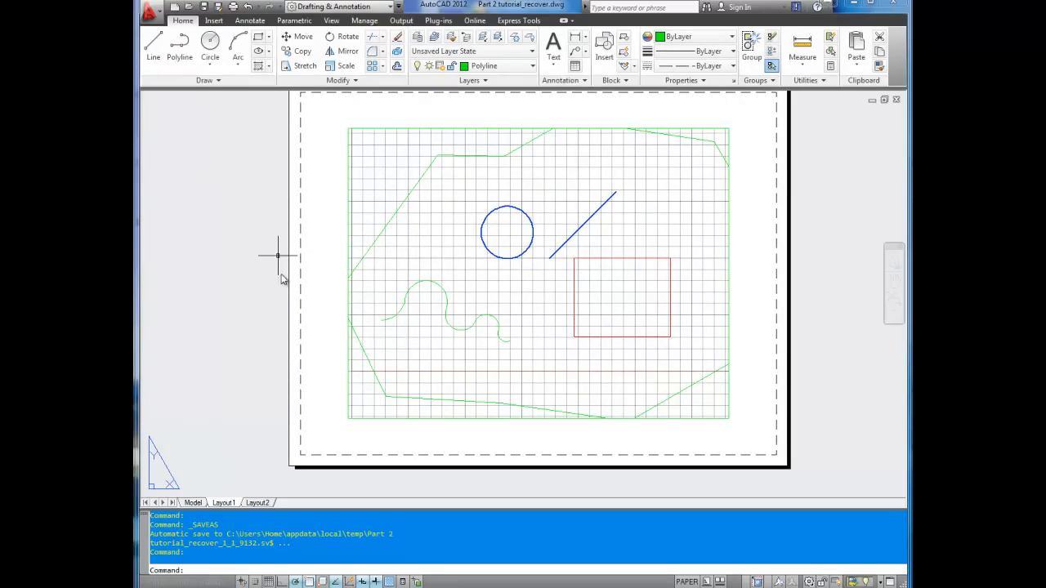
{"action": "mouse_move", "coordinate": [303, 486]}
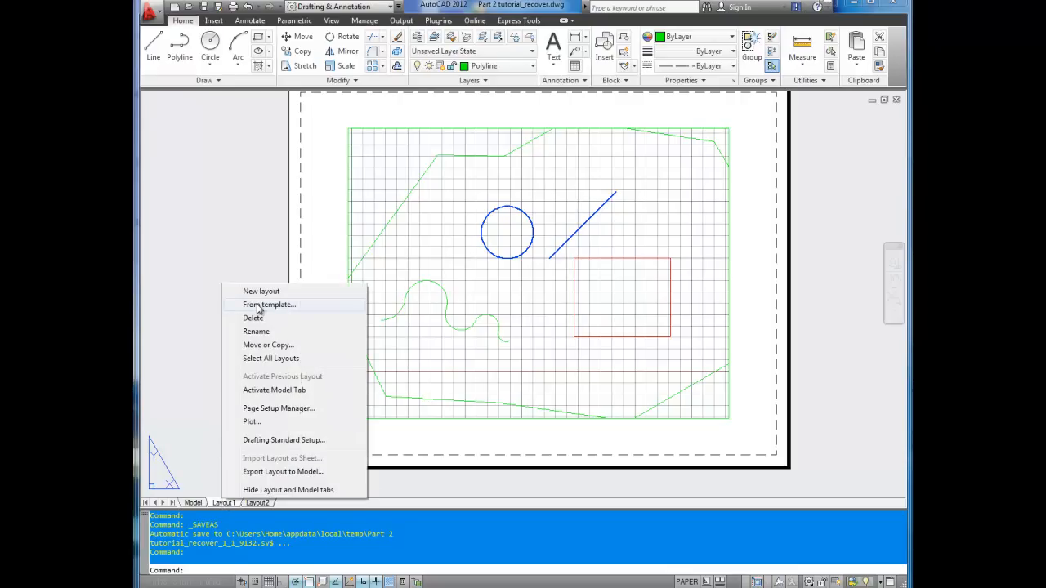
{"action": "left_click", "coordinate": [268, 304]}
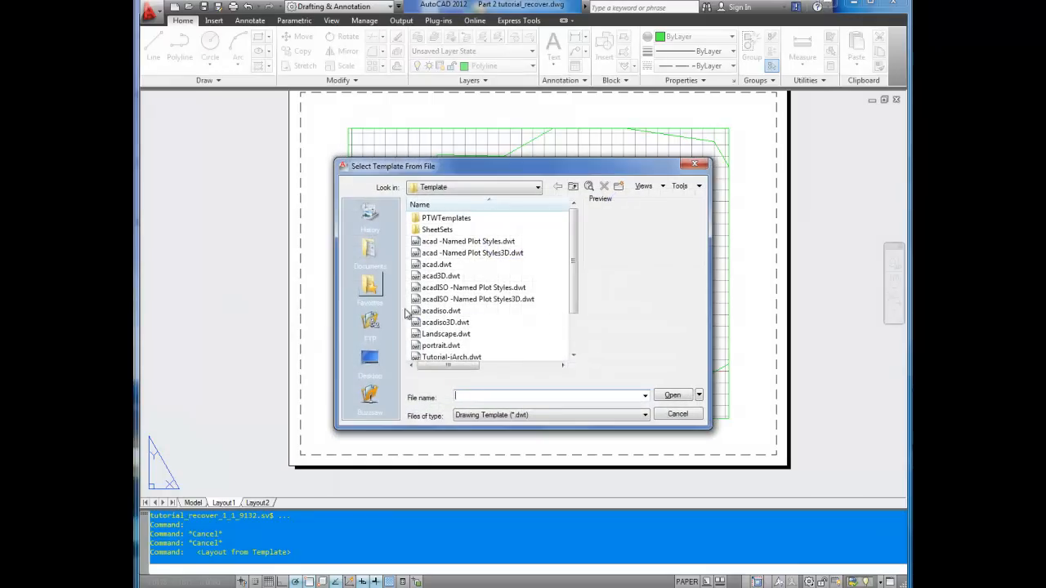
{"action": "left_click", "coordinate": [441, 345]}
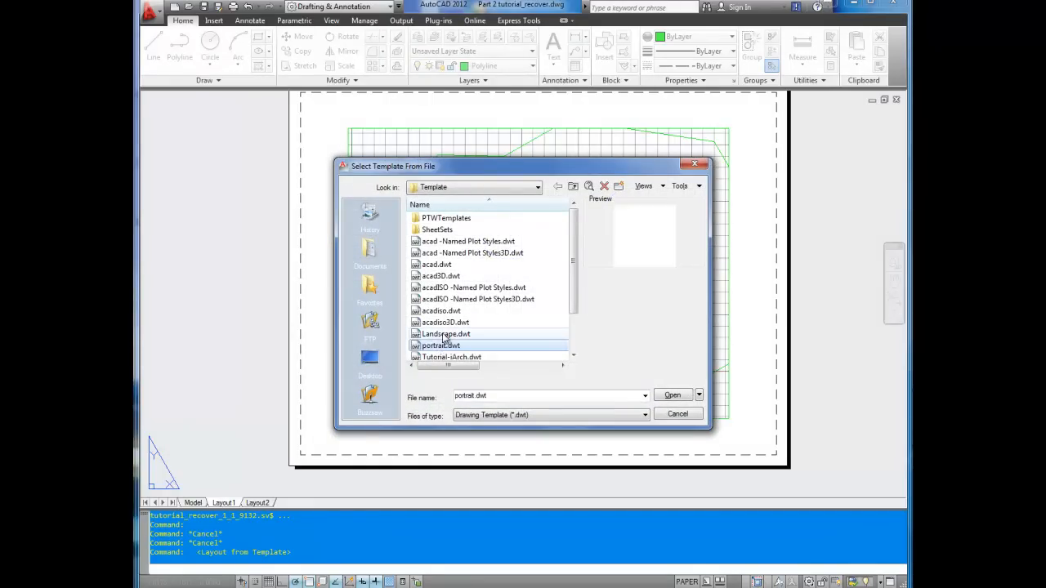
{"action": "left_click", "coordinate": [445, 334]}
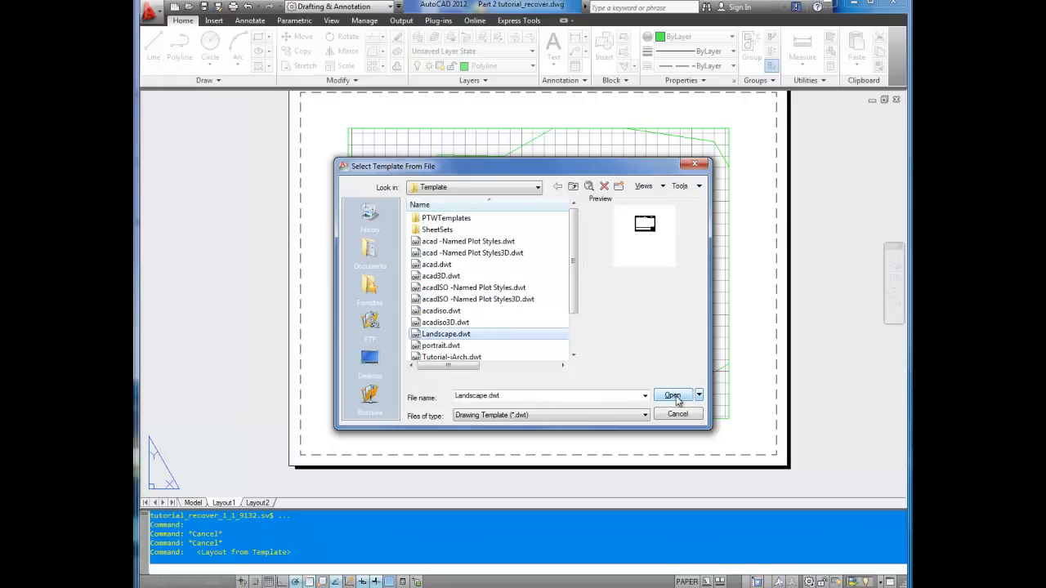
{"action": "left_click", "coordinate": [672, 396]}
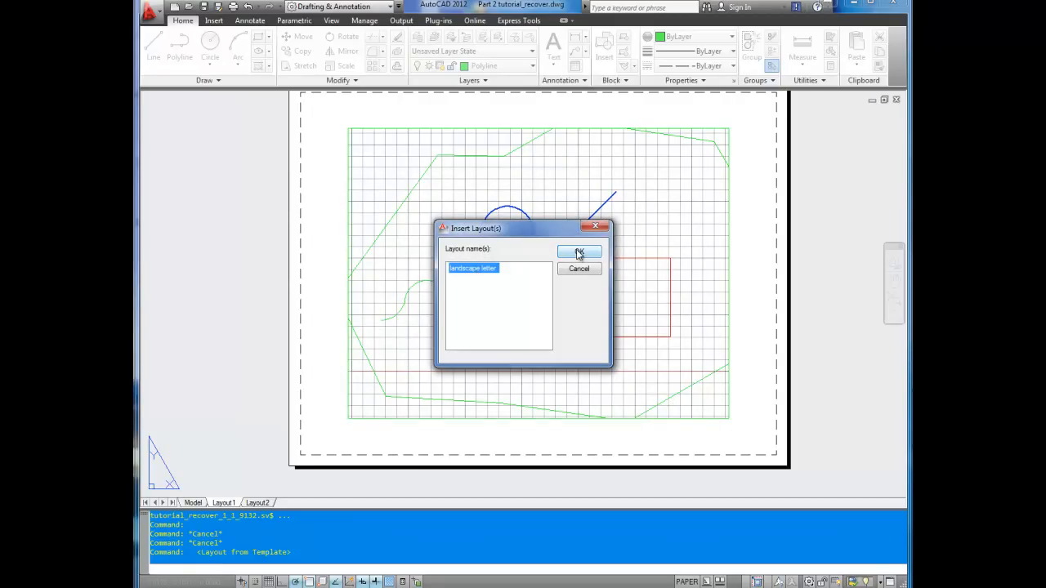
{"action": "left_click", "coordinate": [579, 251]}
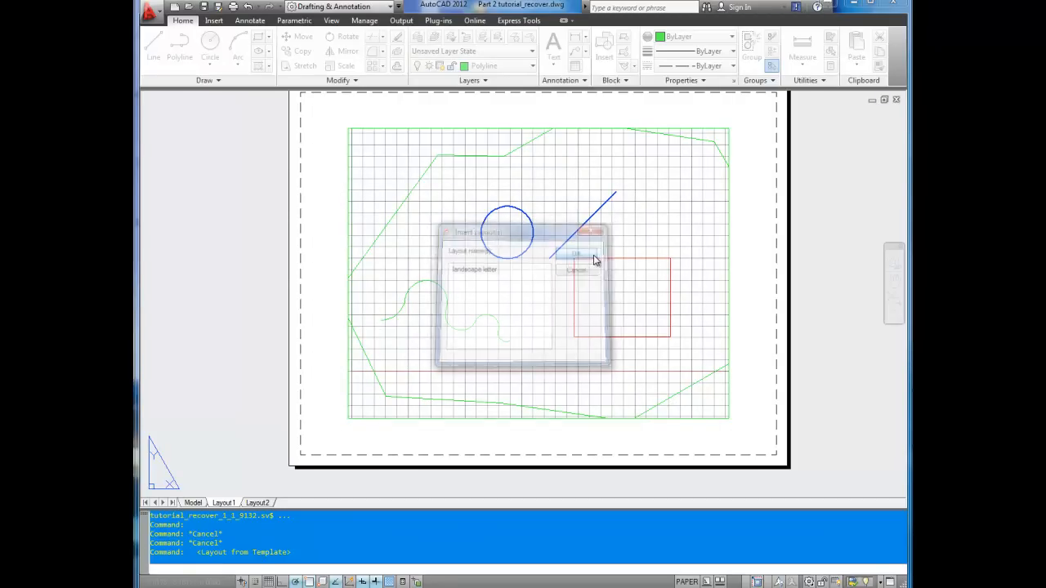
{"action": "left_click", "coordinate": [580, 253]}
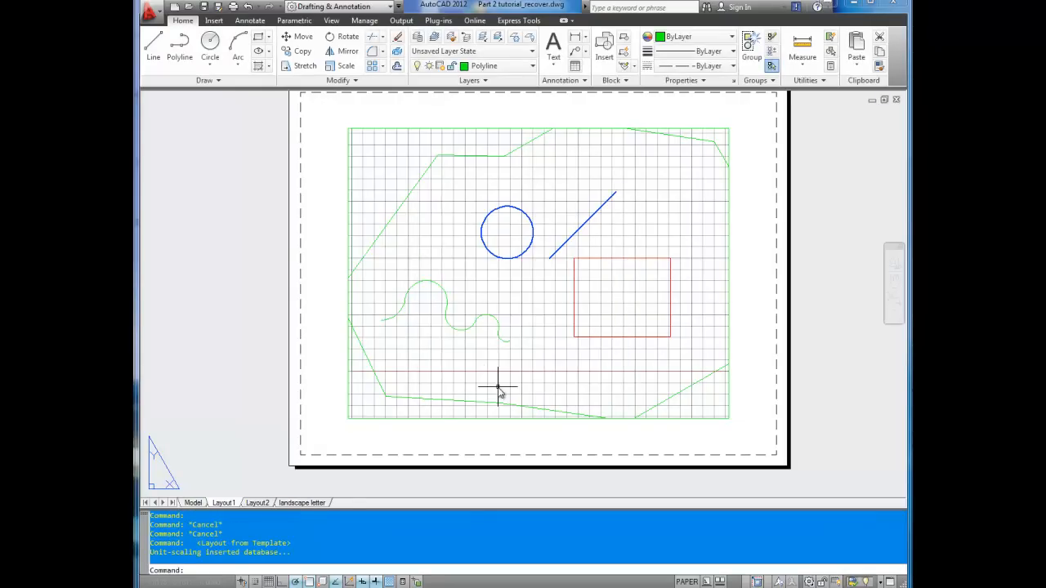
{"action": "mouse_move", "coordinate": [242, 481]}
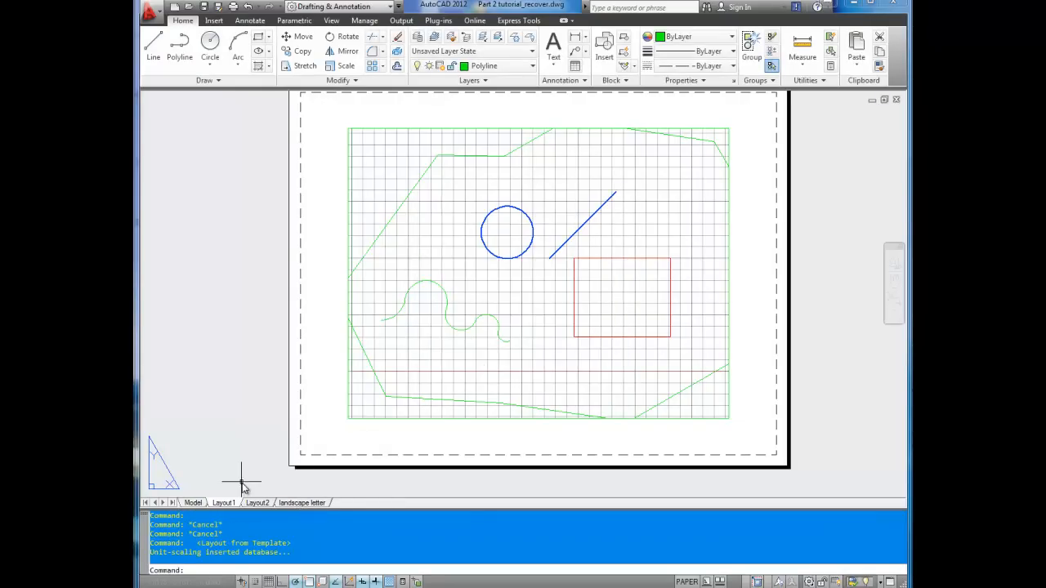
Open the landscape letter layout showing its title block sheet
{"action": "left_click", "coordinate": [302, 503]}
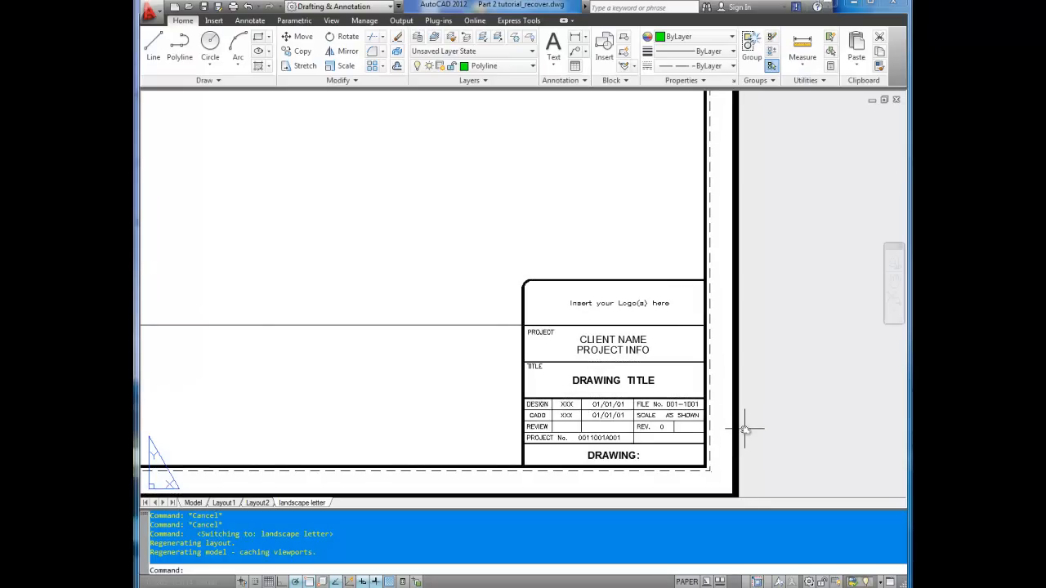
{"action": "mouse_move", "coordinate": [650, 302]}
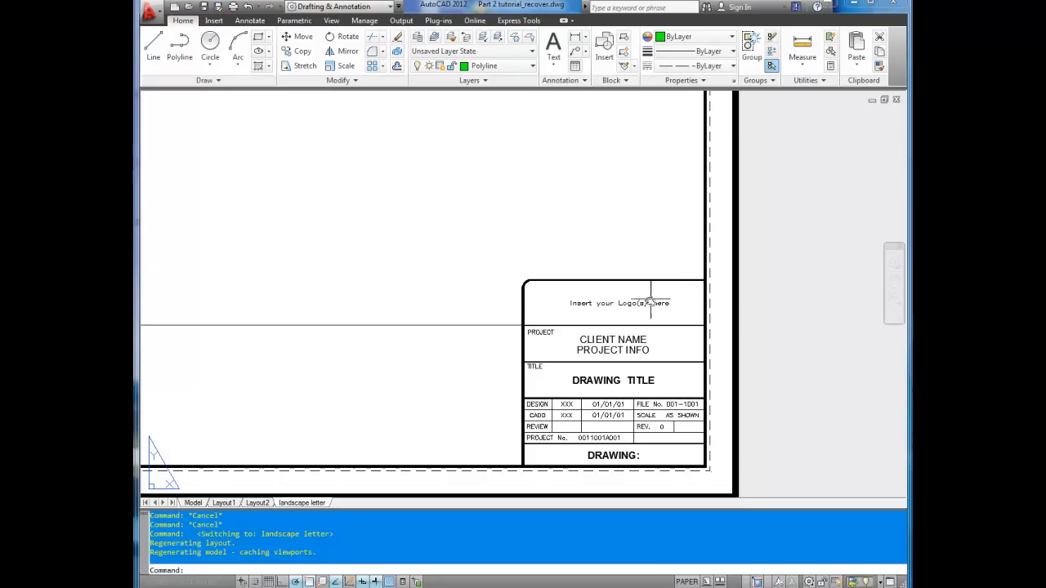
{"action": "mouse_move", "coordinate": [556, 305]}
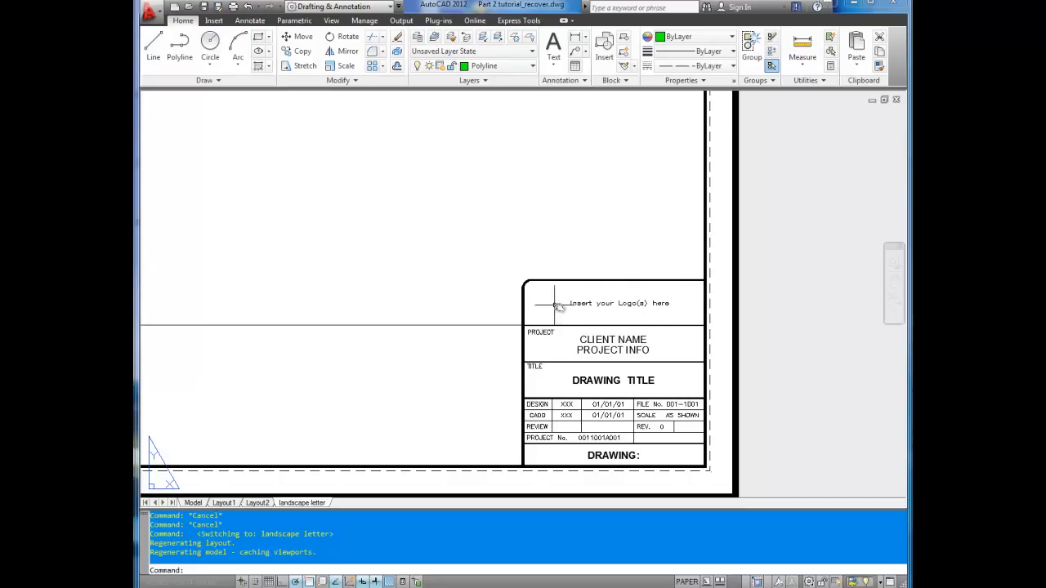
{"action": "mouse_move", "coordinate": [621, 331]}
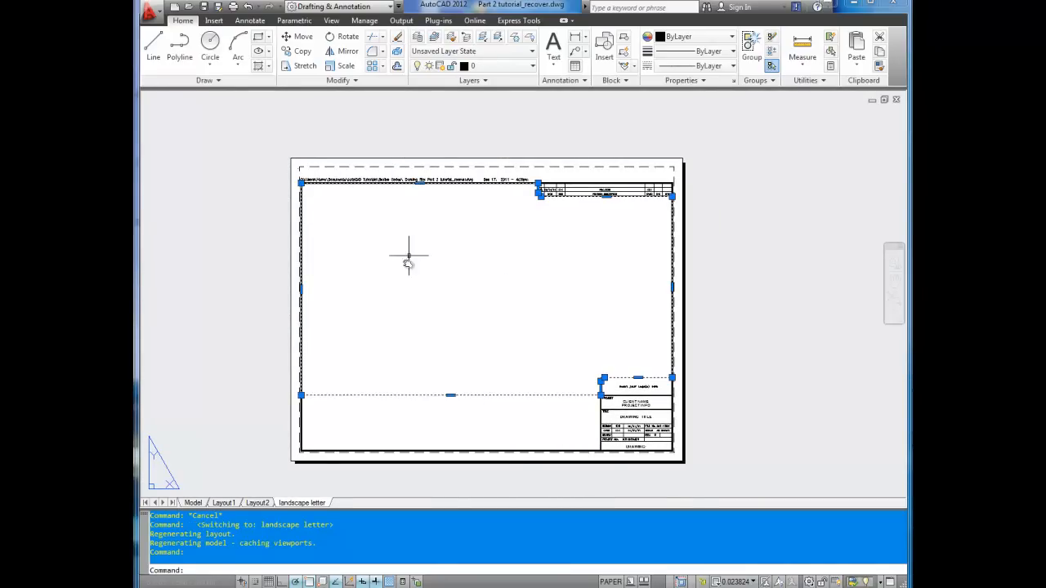
{"action": "mouse_move", "coordinate": [503, 296]}
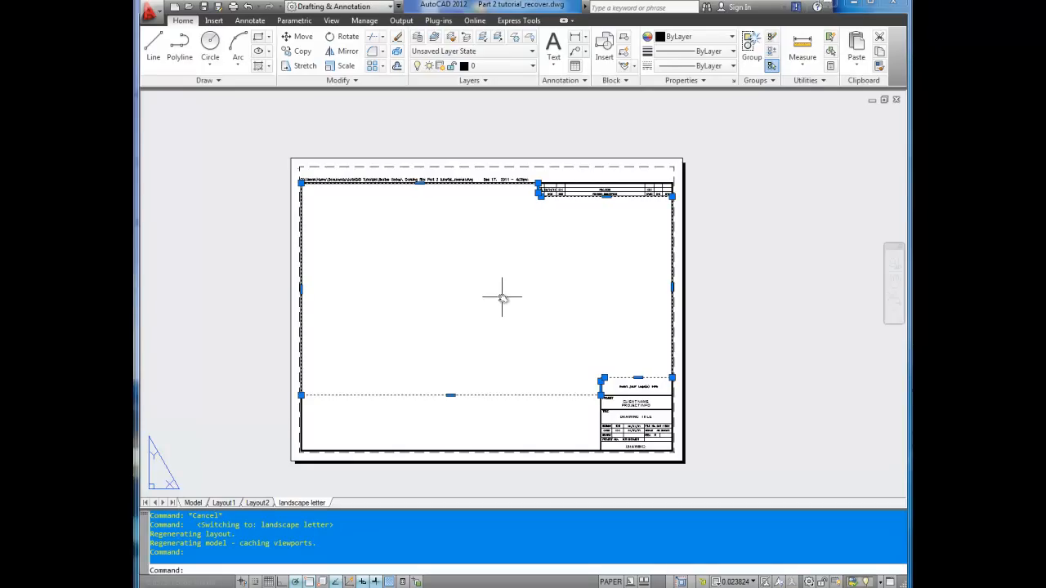
{"action": "mouse_move", "coordinate": [523, 285]}
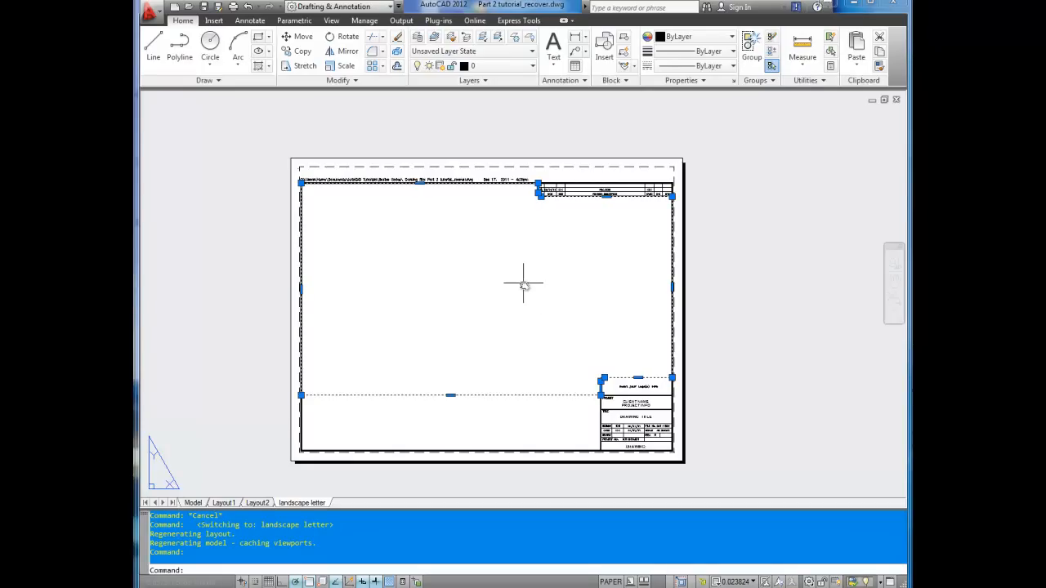
{"action": "mouse_move", "coordinate": [519, 374]}
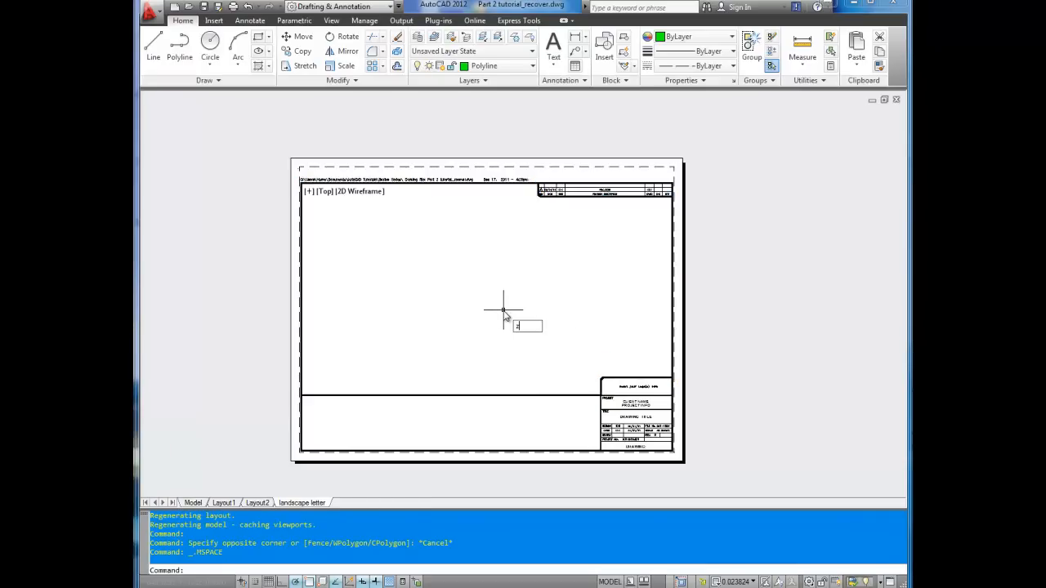
Zoom the landscape letter viewport to extents with Z so the drawing fits
{"action": "type", "text": "Z"}
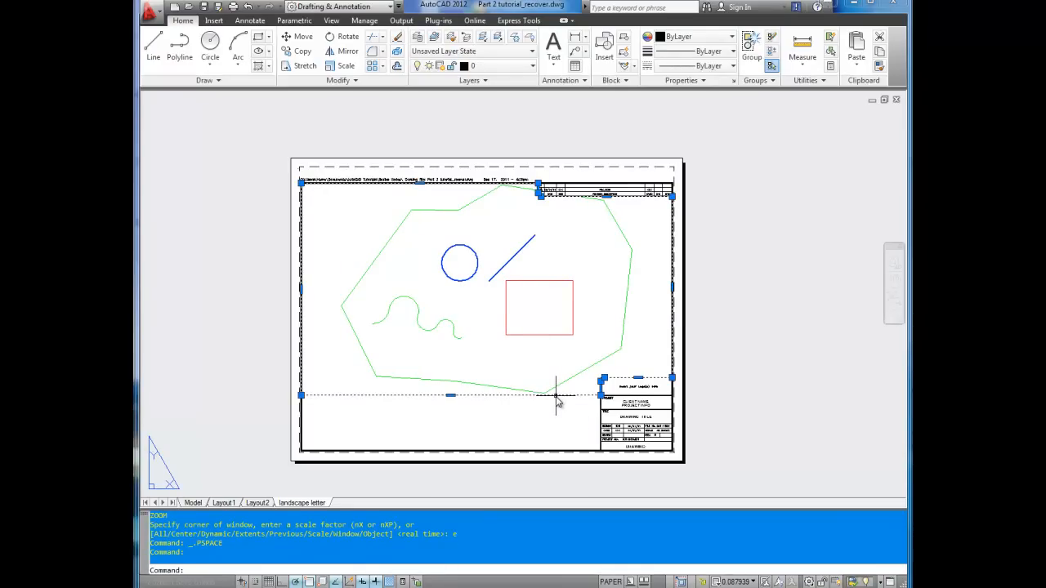
Set the landscape letter viewport's custom scale to 0.05 in Properties, giving 1:20
{"action": "right_click", "coordinate": [559, 401]}
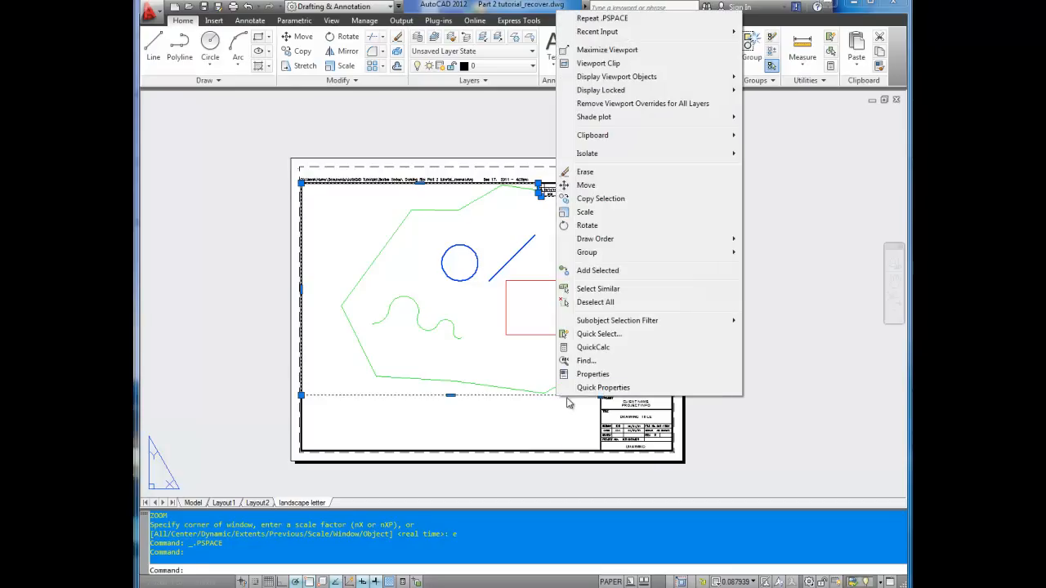
{"action": "left_click", "coordinate": [593, 374]}
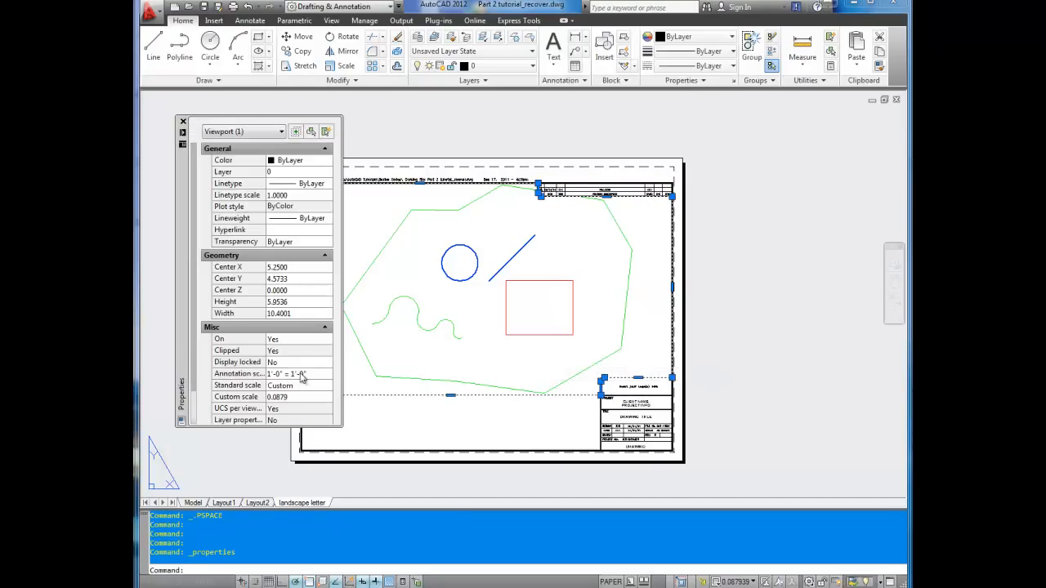
{"action": "left_click", "coordinate": [294, 396]}
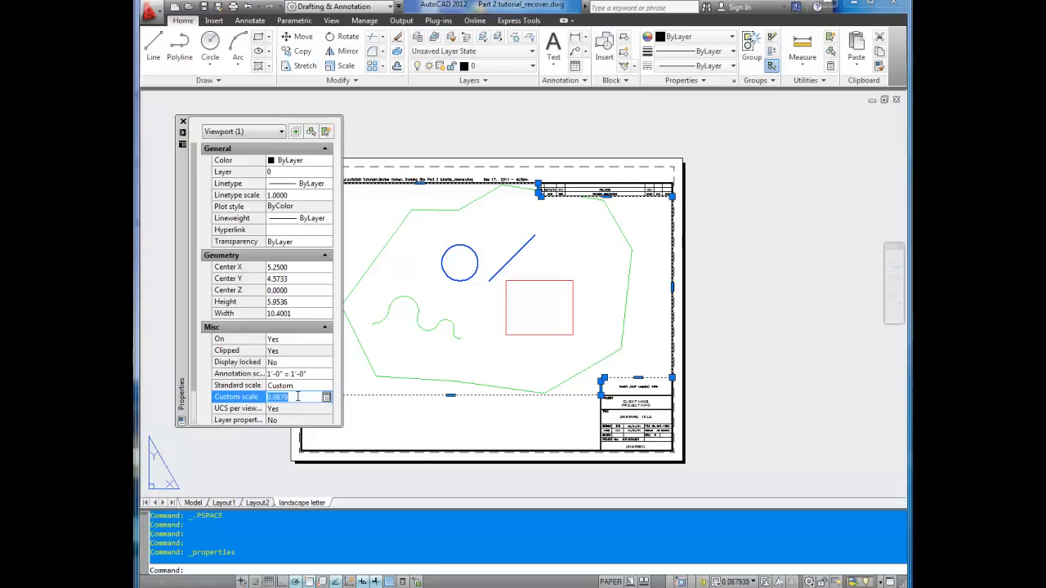
{"action": "type", "text": "0"}
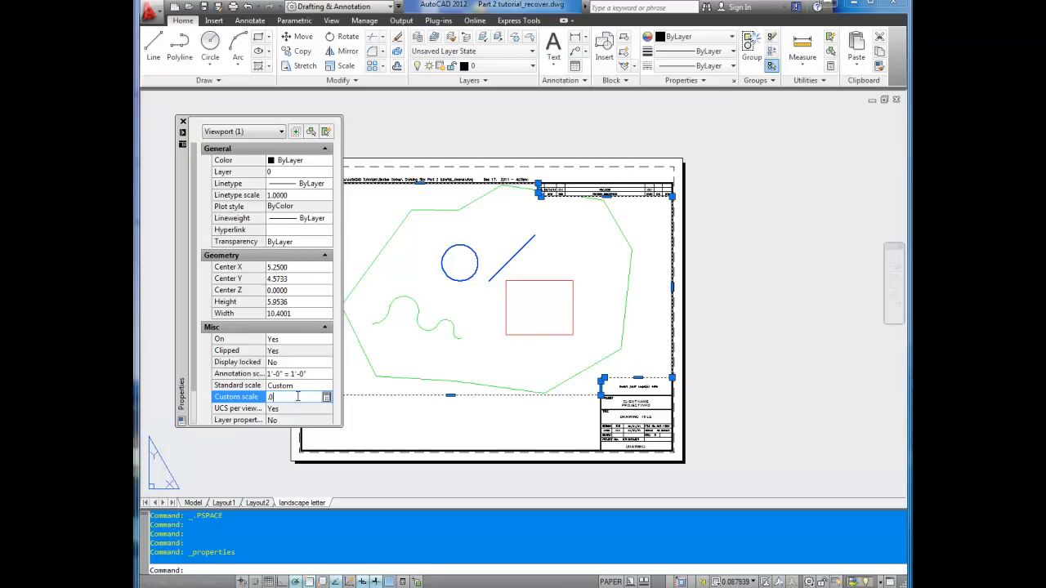
{"action": "type", "text": ".05"}
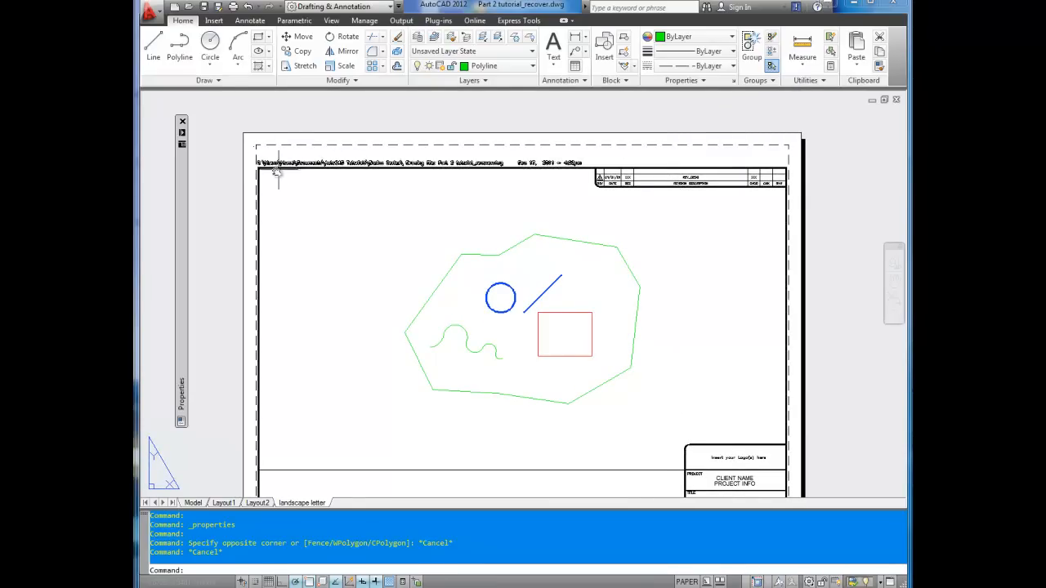
{"action": "mouse_move", "coordinate": [429, 169]}
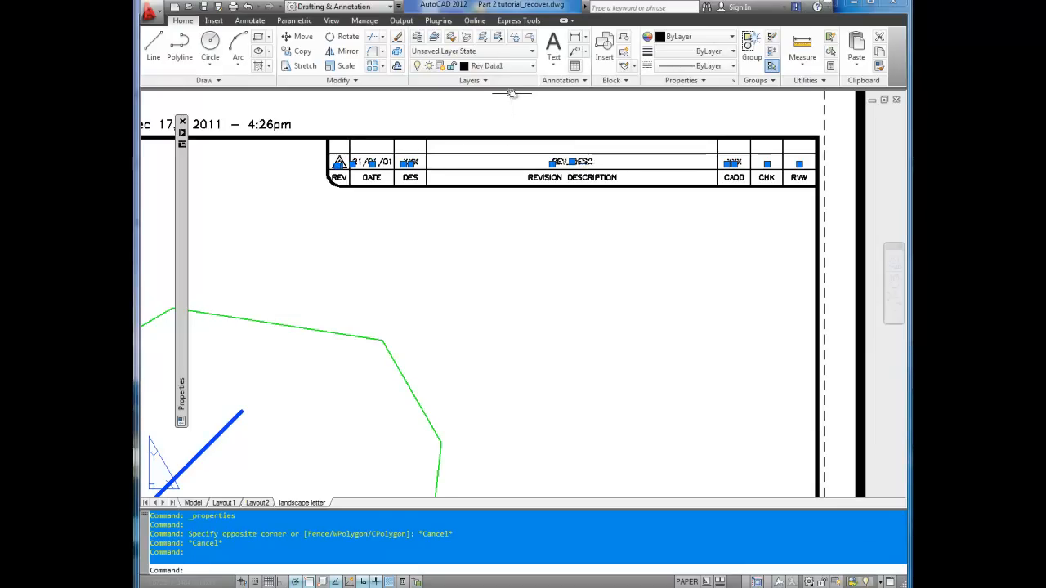
Turn off the Rev Base1 layer to hide the revision table grid and labels
{"action": "left_click", "coordinate": [532, 65]}
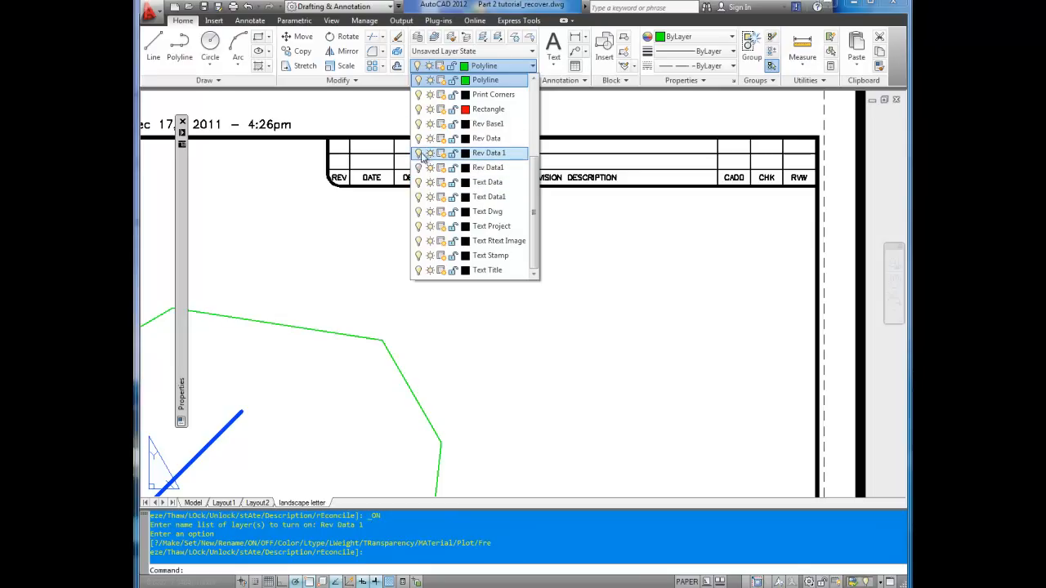
{"action": "left_click", "coordinate": [418, 138]}
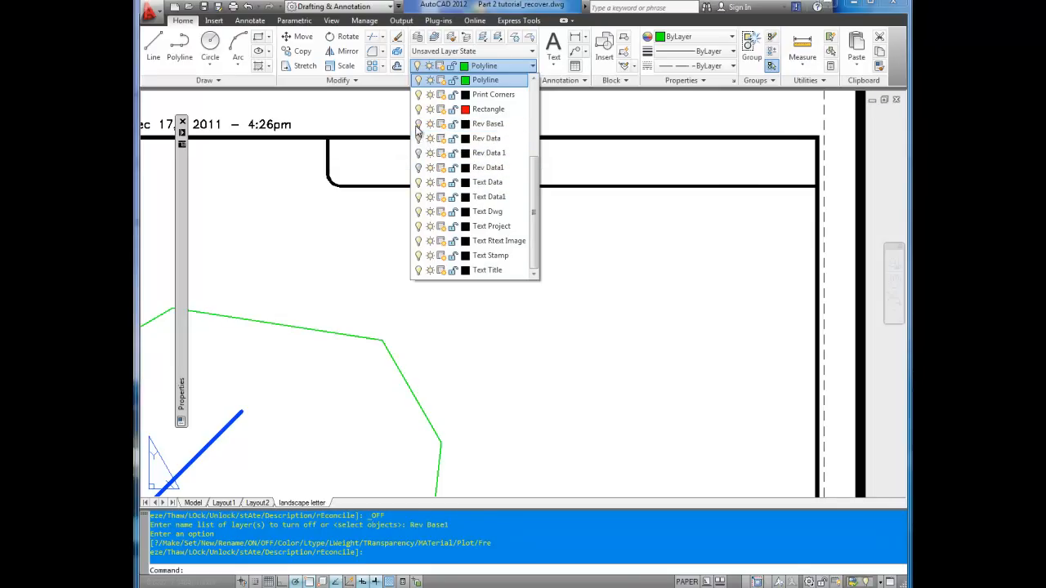
{"action": "mouse_move", "coordinate": [498, 240]}
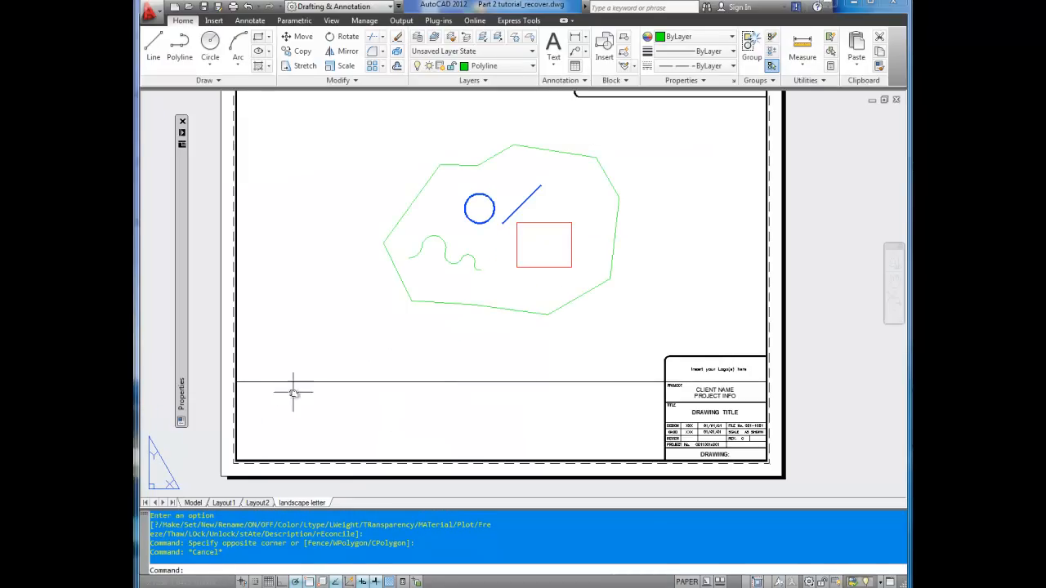
{"action": "mouse_move", "coordinate": [268, 452]}
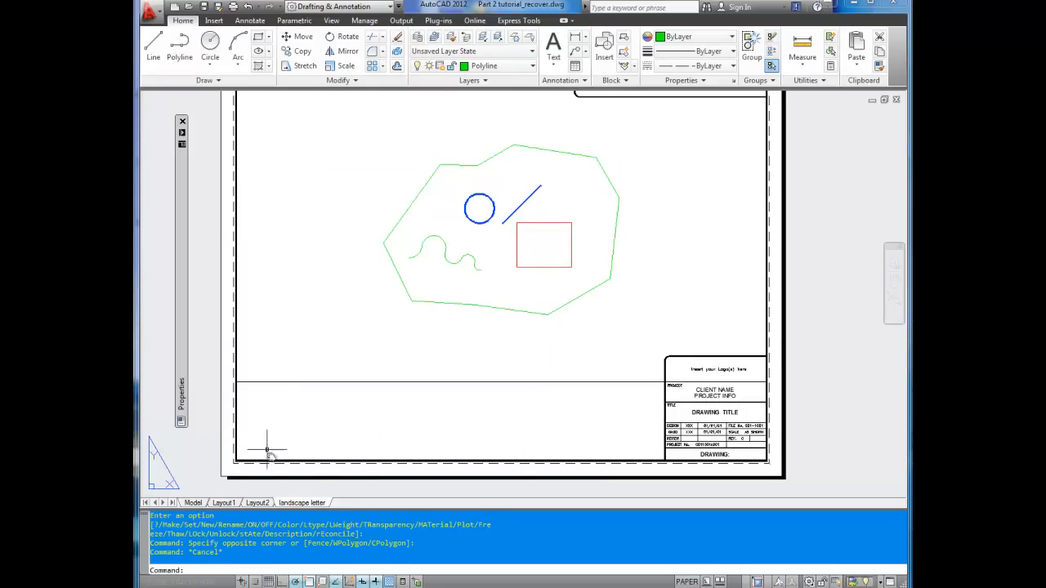
{"action": "mouse_move", "coordinate": [350, 269]}
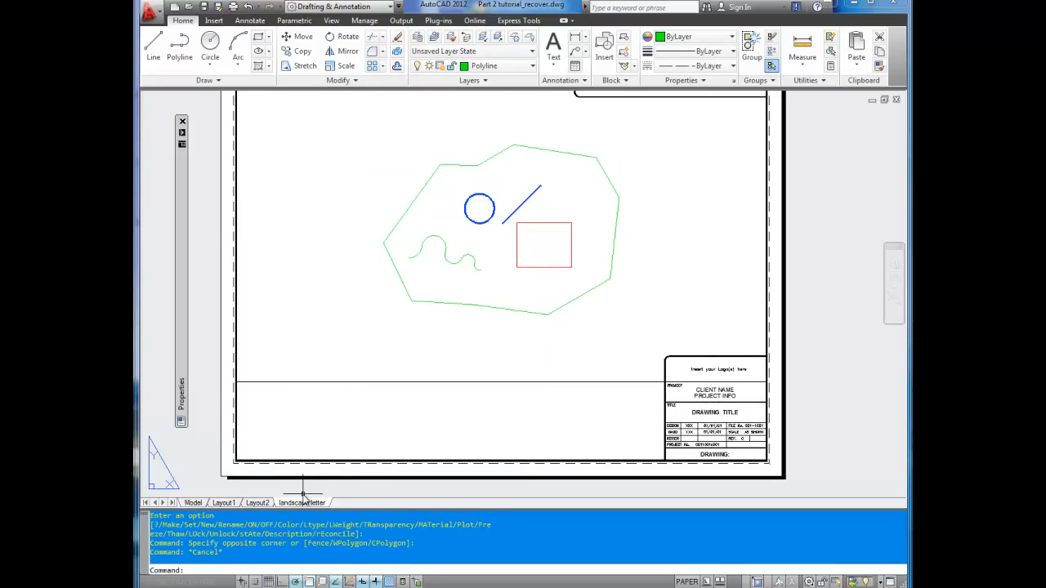
Open the Page Setup Manager from the landscape letter tab and select the *landscape letter* setup
{"action": "right_click", "coordinate": [303, 502]}
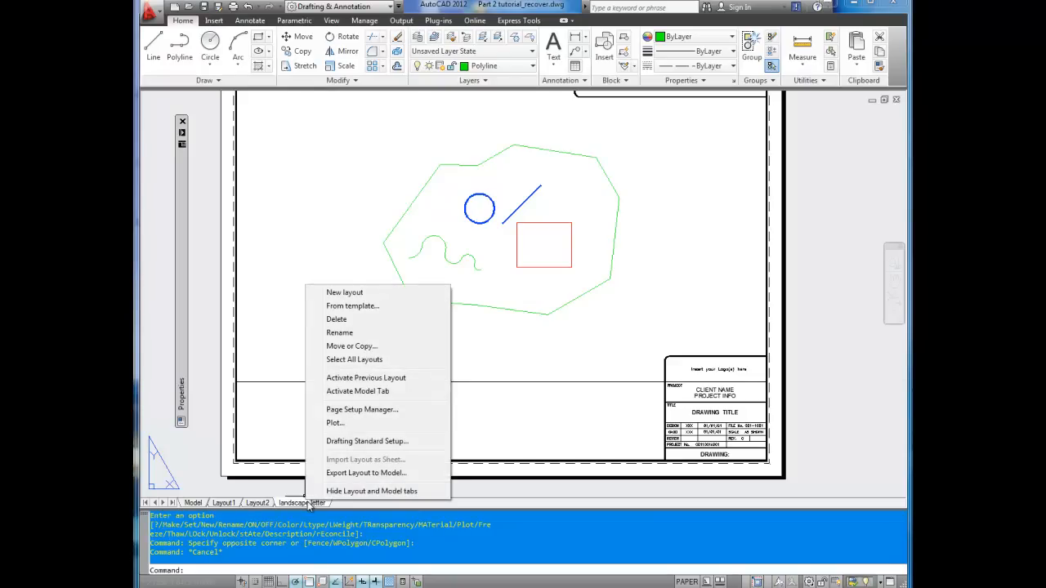
{"action": "mouse_move", "coordinate": [335, 423]}
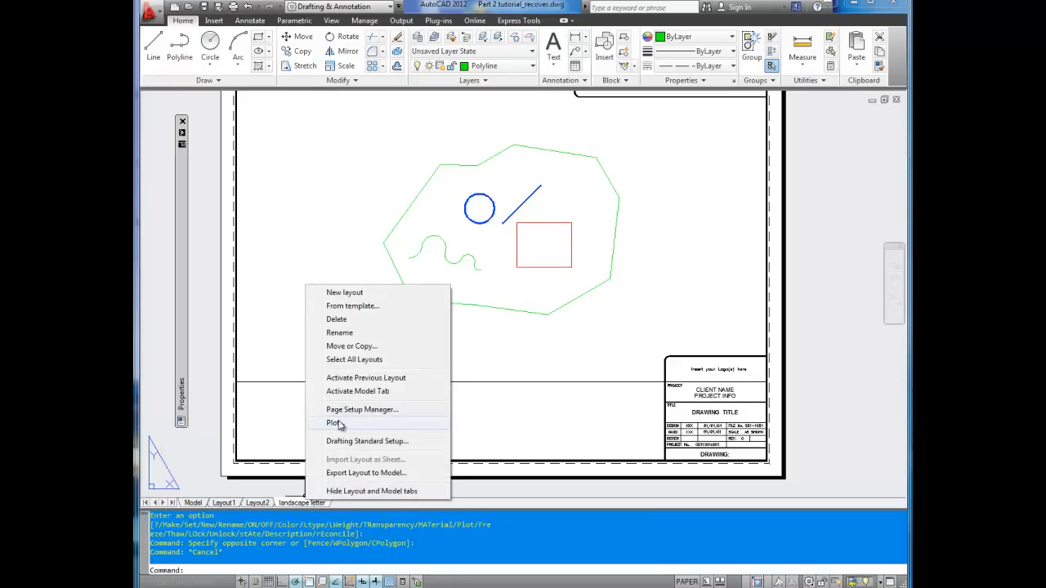
{"action": "mouse_move", "coordinate": [362, 410]}
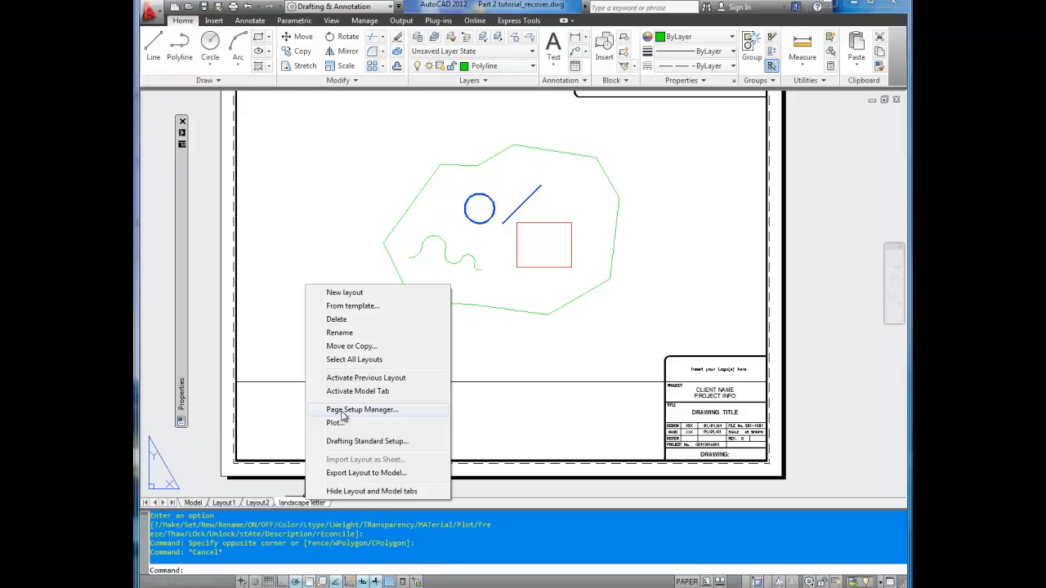
{"action": "left_click", "coordinate": [361, 410]}
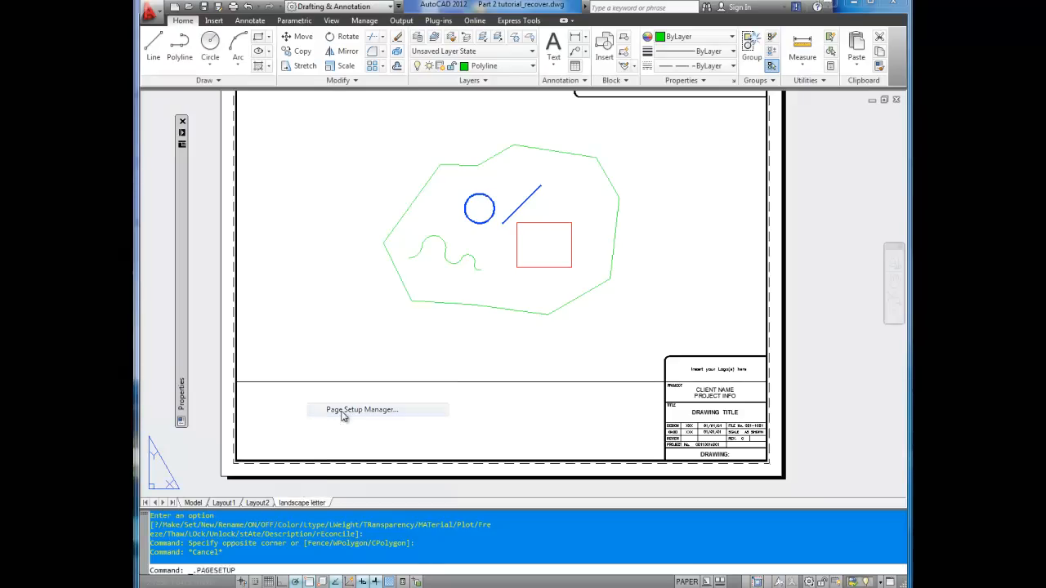
{"action": "left_click", "coordinate": [360, 410]}
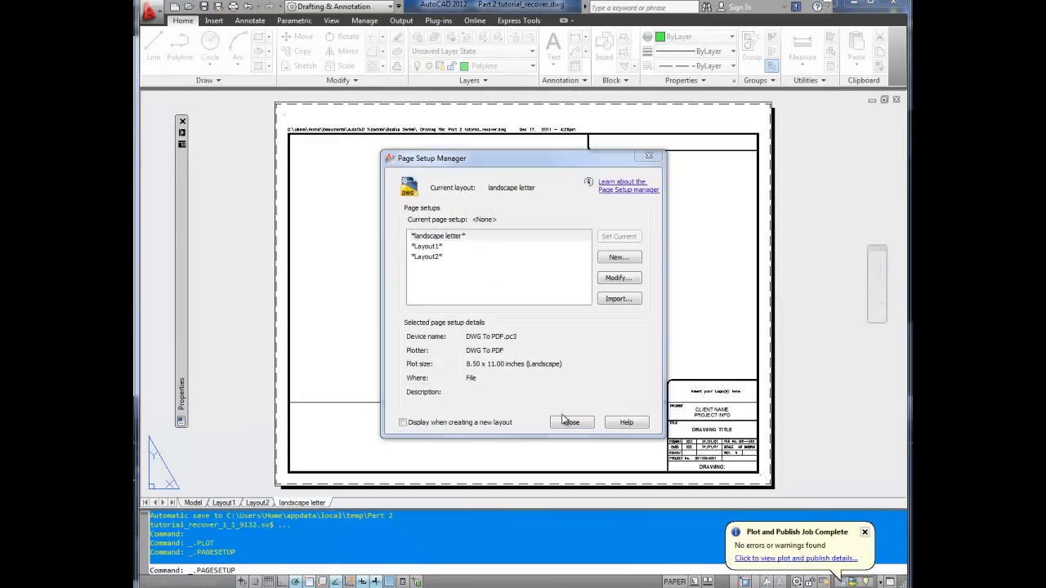
{"action": "mouse_move", "coordinate": [619, 278]}
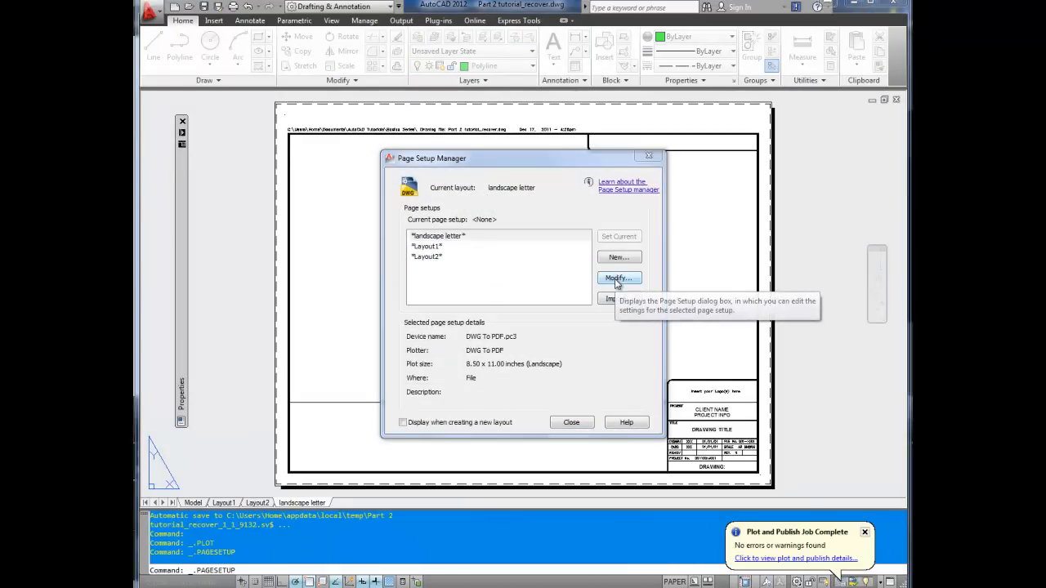
{"action": "left_click", "coordinate": [437, 236]}
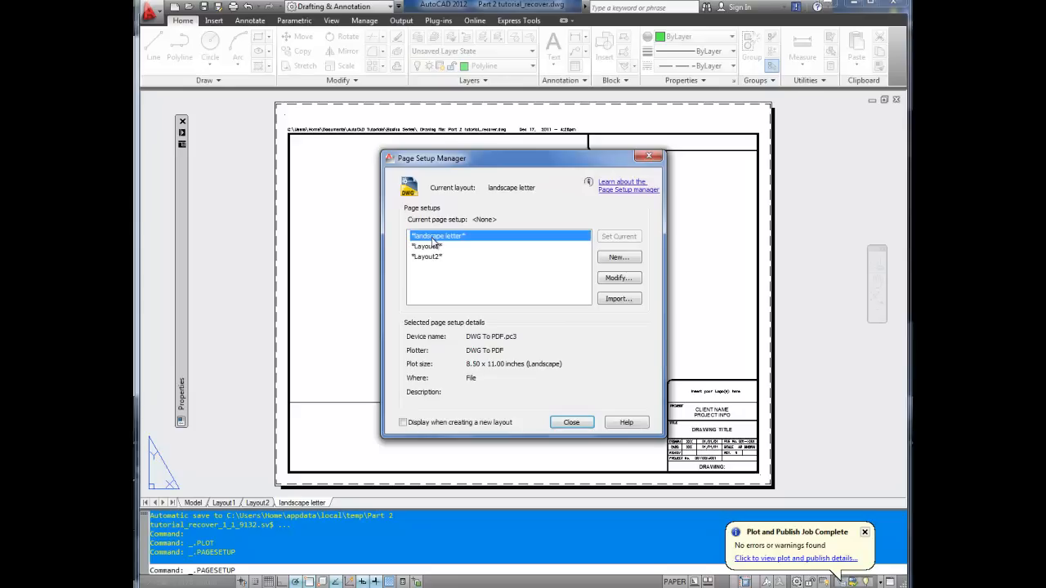
{"action": "mouse_move", "coordinate": [619, 278]}
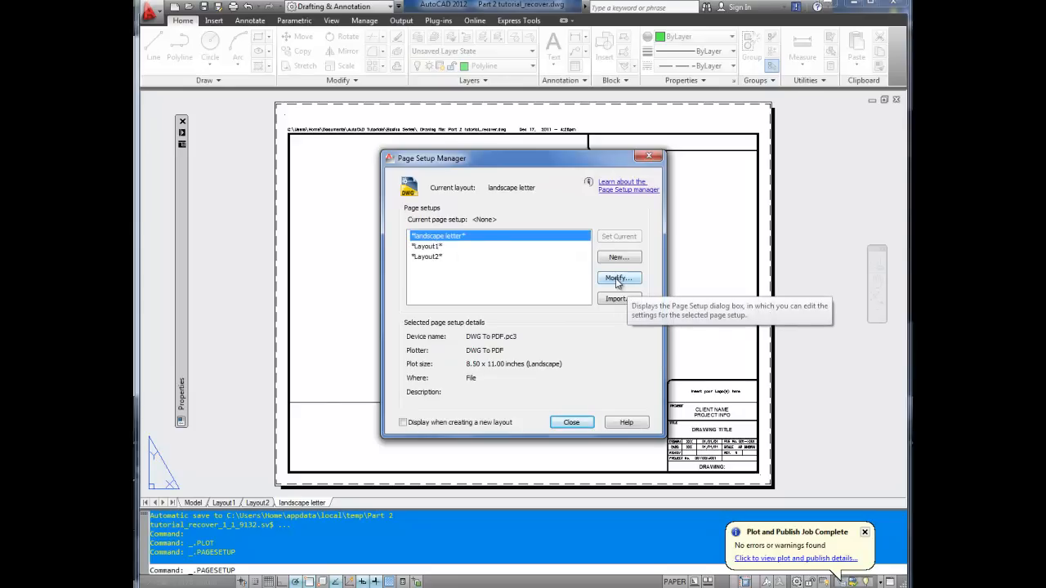
Edit the landscape letter page setup, choosing DWG To PDF.pc3 as the plotter
{"action": "left_click", "coordinate": [619, 277]}
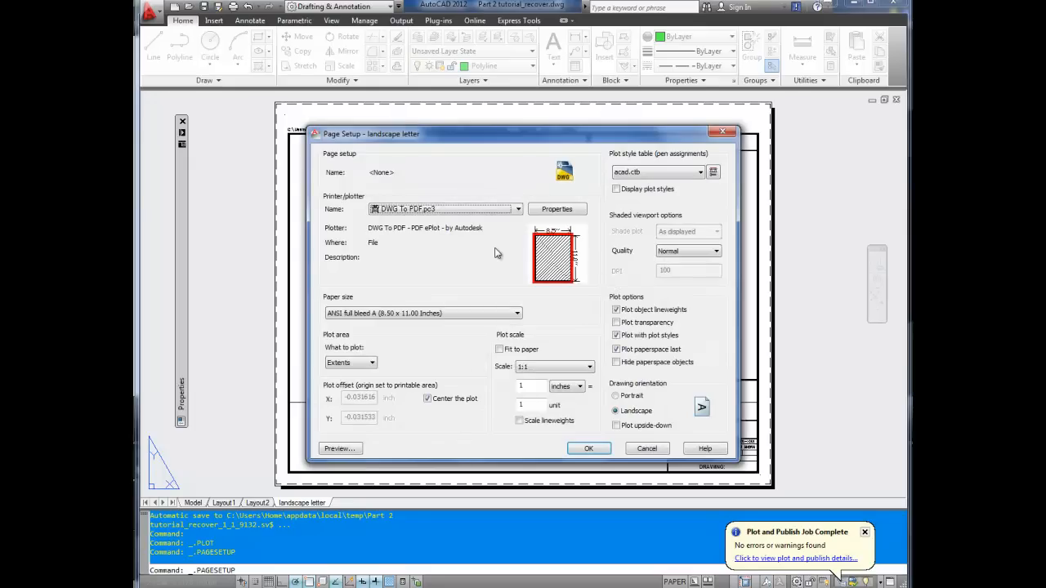
{"action": "mouse_move", "coordinate": [412, 257]}
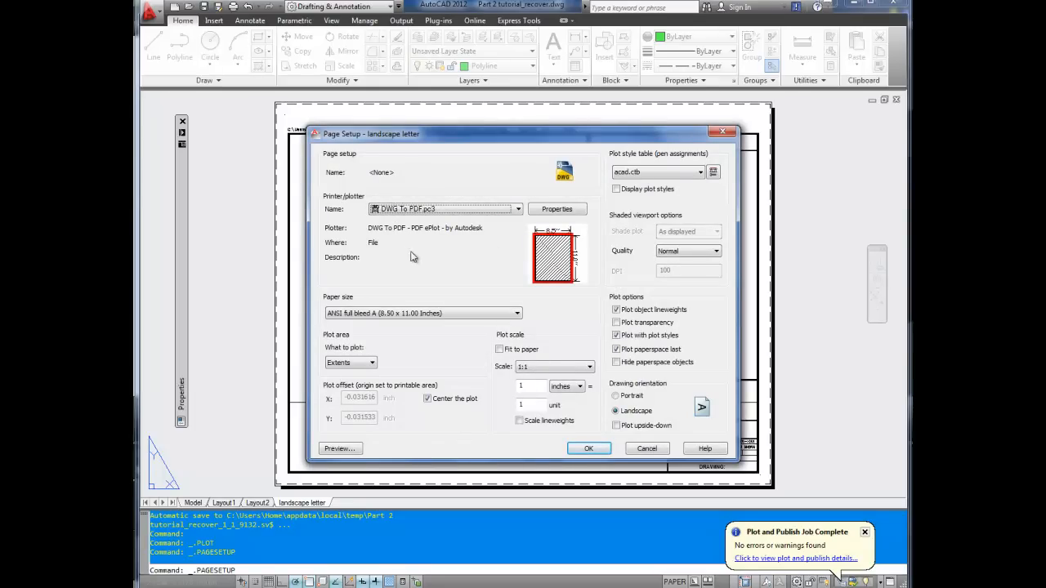
{"action": "left_click", "coordinate": [516, 209]}
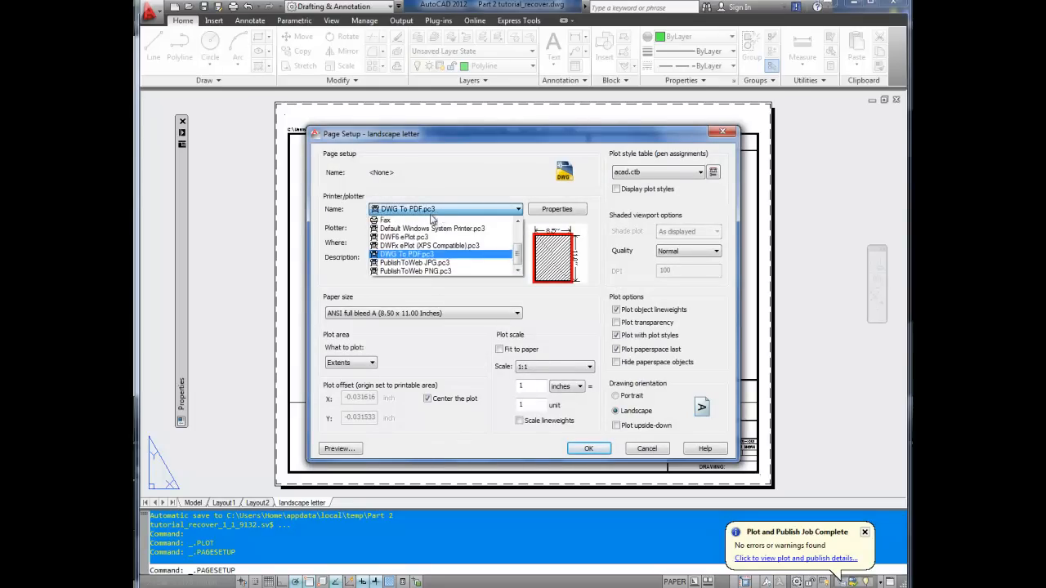
{"action": "left_click", "coordinate": [405, 254]}
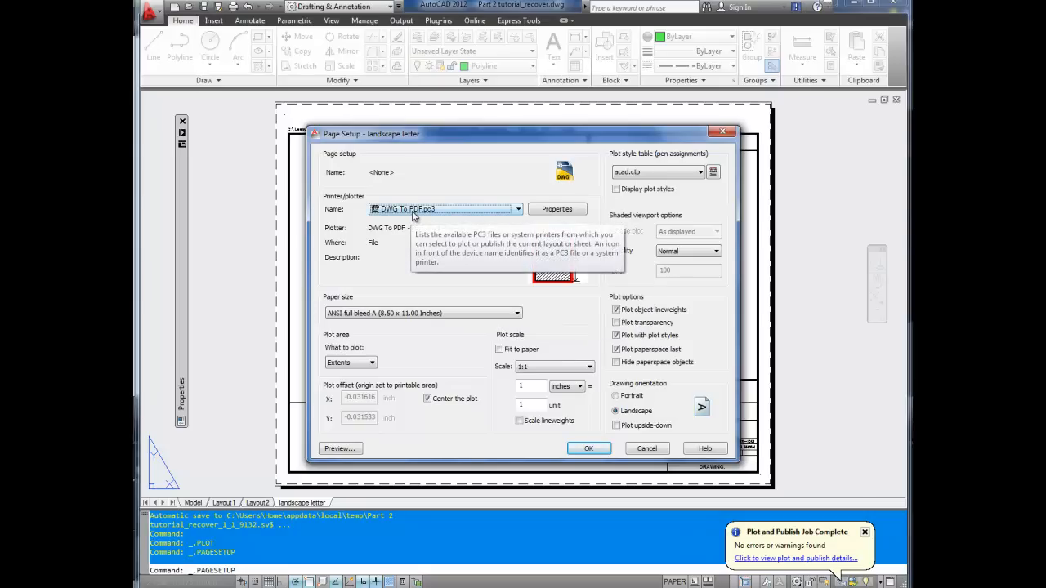
{"action": "left_click", "coordinate": [518, 208]}
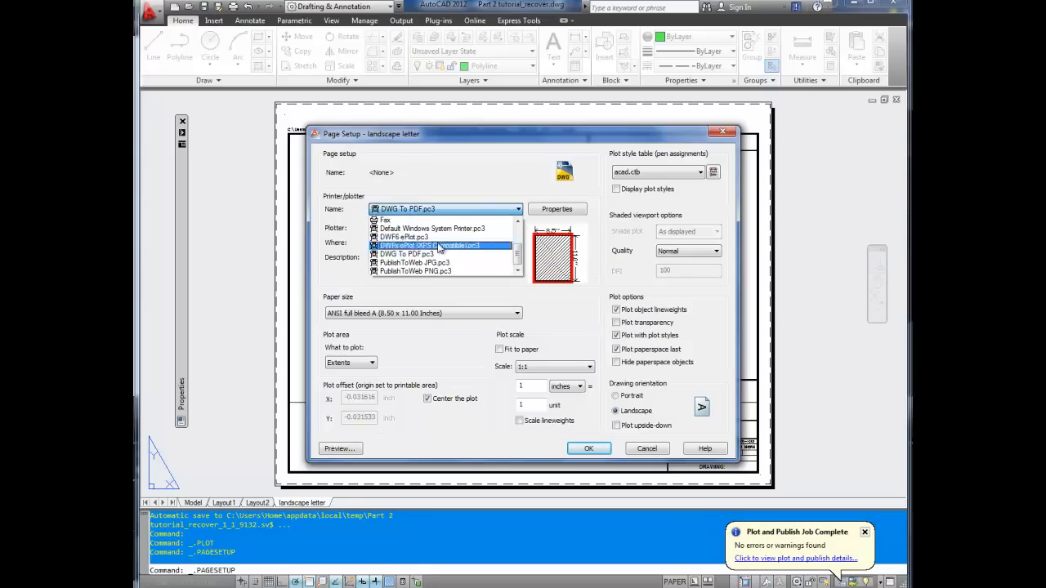
{"action": "left_click", "coordinate": [406, 254]}
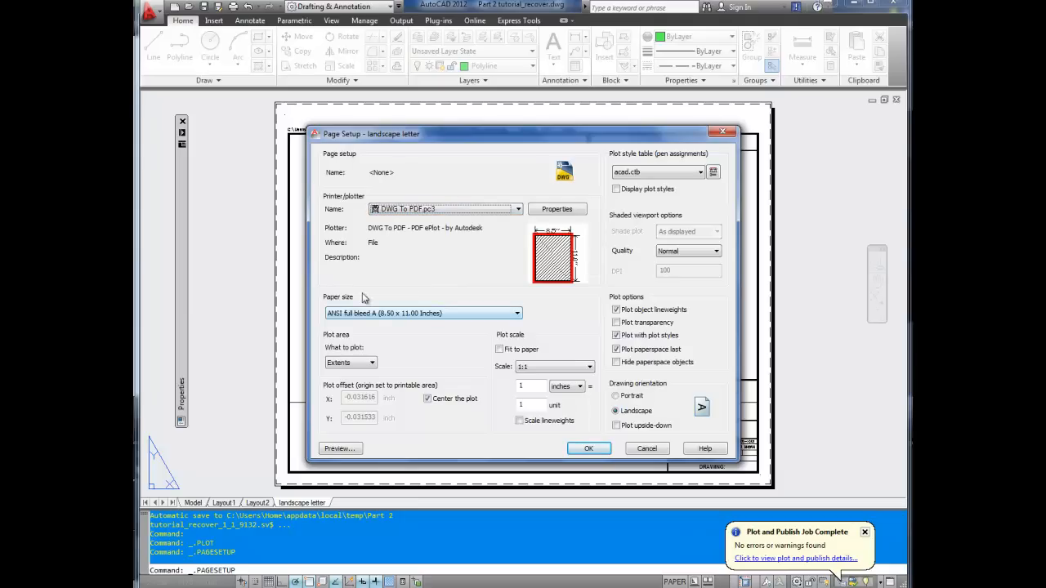
Keep ANSI full bleed A (8.50 x 11.00 Inches) paper in Landscape orientation
{"action": "left_click", "coordinate": [516, 313]}
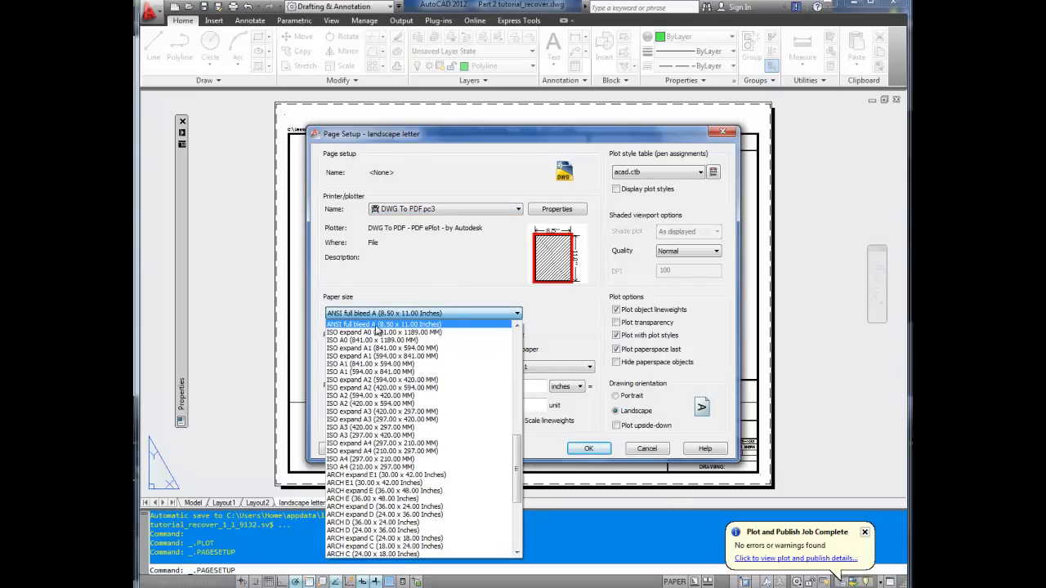
{"action": "left_click", "coordinate": [383, 313]}
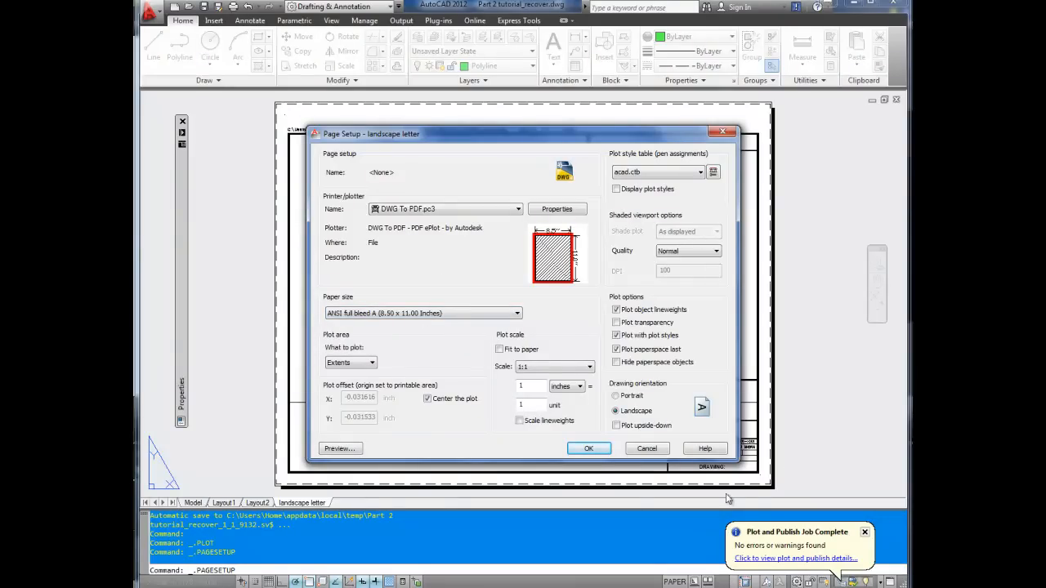
{"action": "mouse_move", "coordinate": [426, 409]}
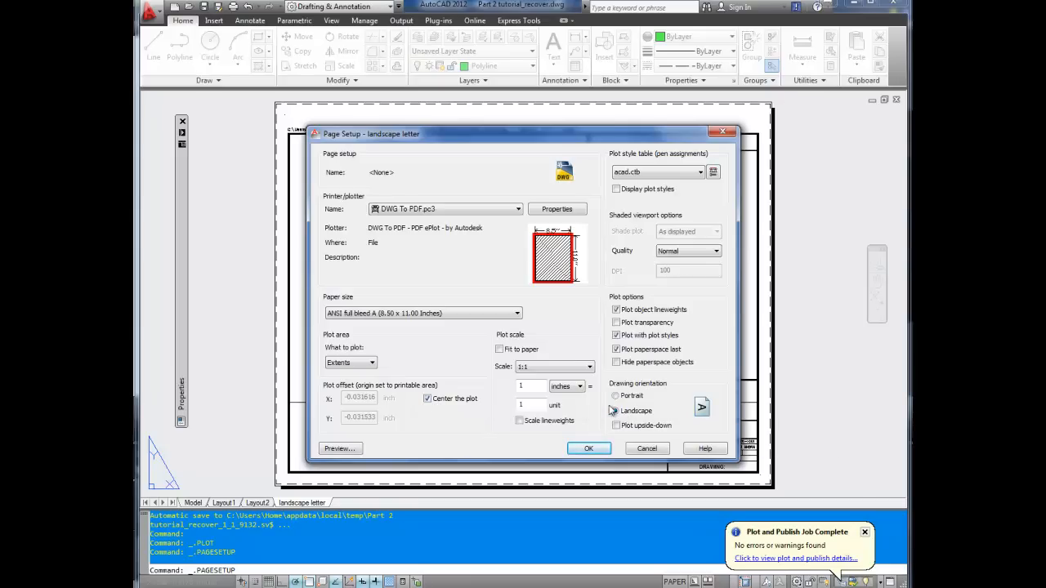
{"action": "left_click", "coordinate": [614, 410]}
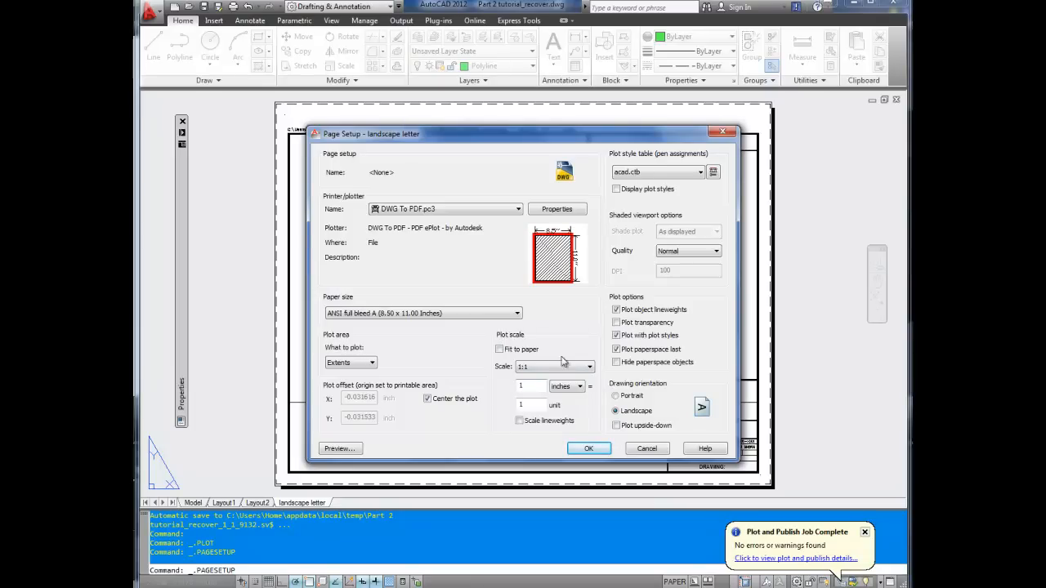
{"action": "mouse_move", "coordinate": [630, 269]}
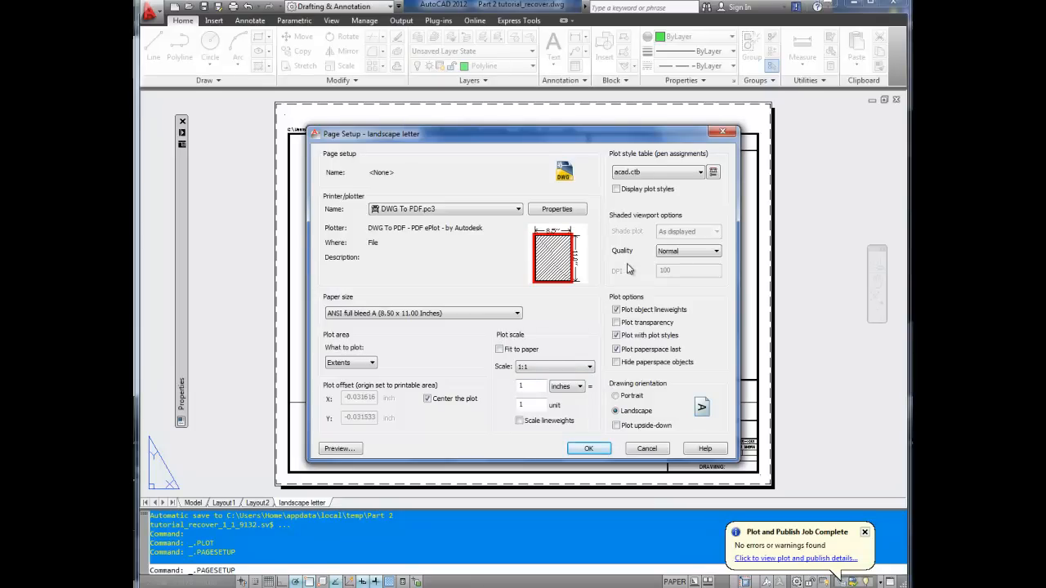
{"action": "mouse_move", "coordinate": [637, 362]}
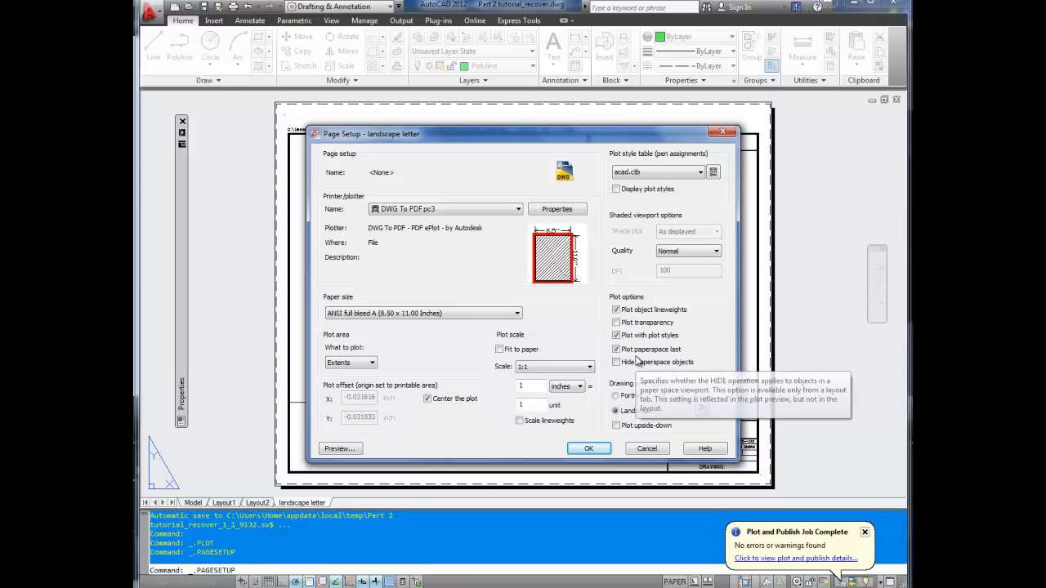
{"action": "mouse_move", "coordinate": [681, 320]}
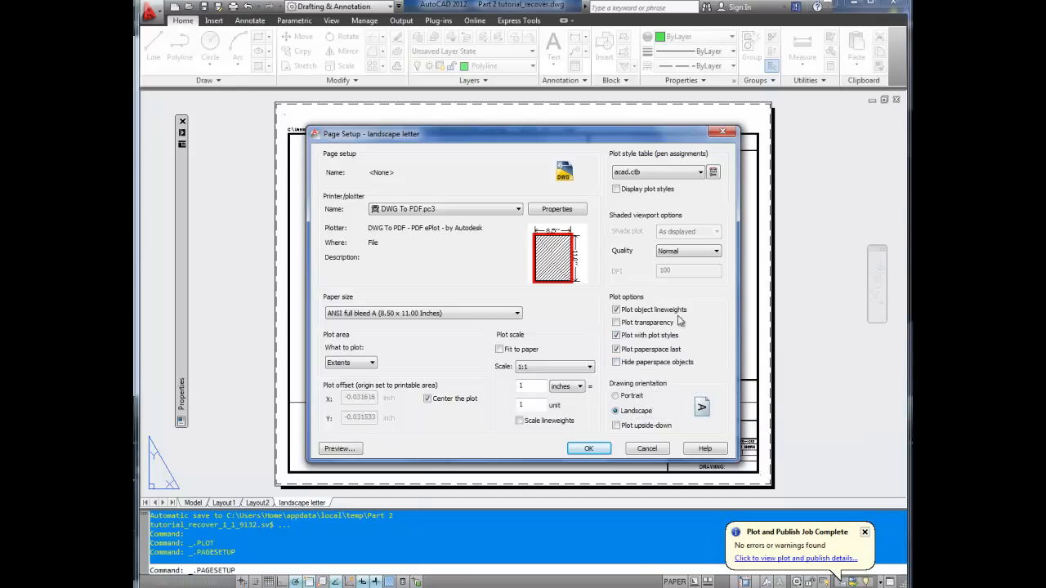
{"action": "mouse_move", "coordinate": [654, 309]}
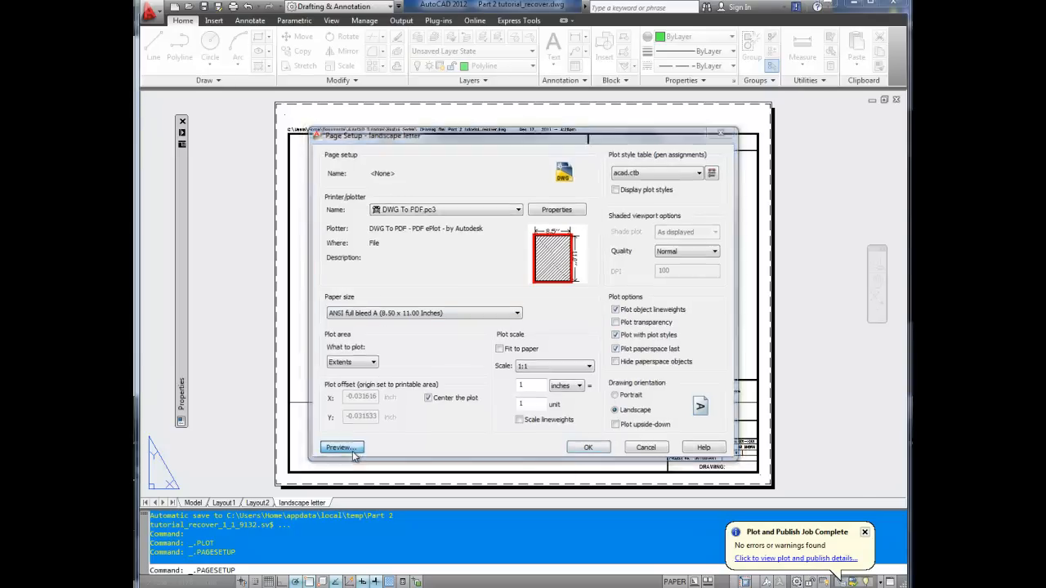
Preview the landscape letter sheet with its shapes and title block
{"action": "left_click", "coordinate": [340, 447]}
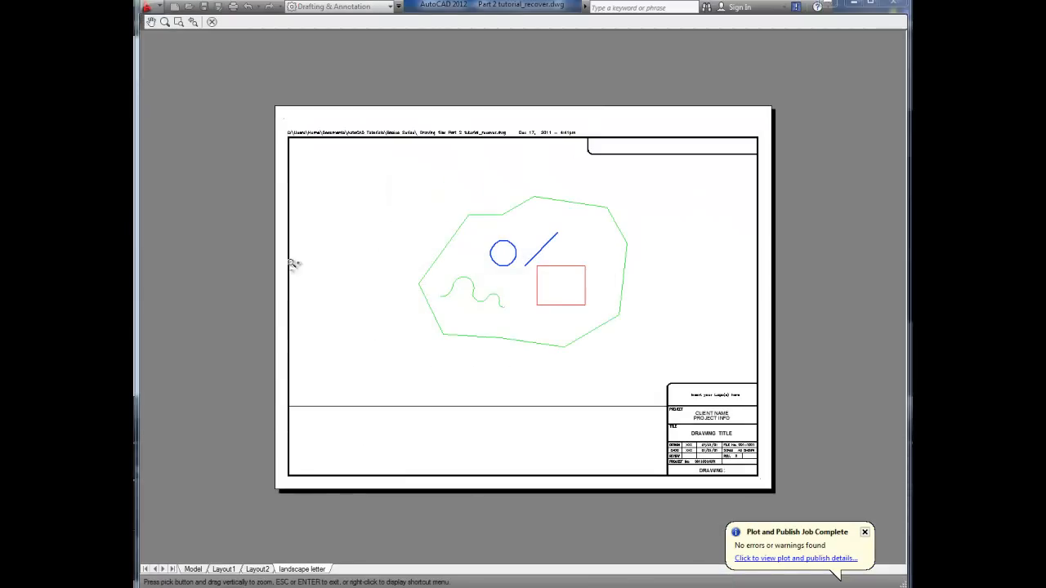
{"action": "mouse_move", "coordinate": [295, 406]}
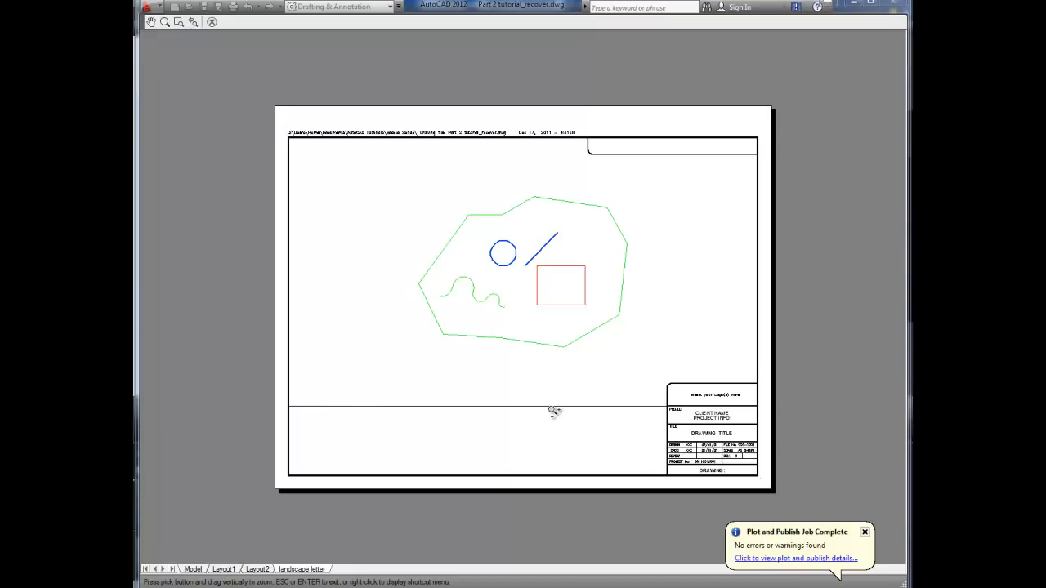
{"action": "mouse_move", "coordinate": [505, 285]}
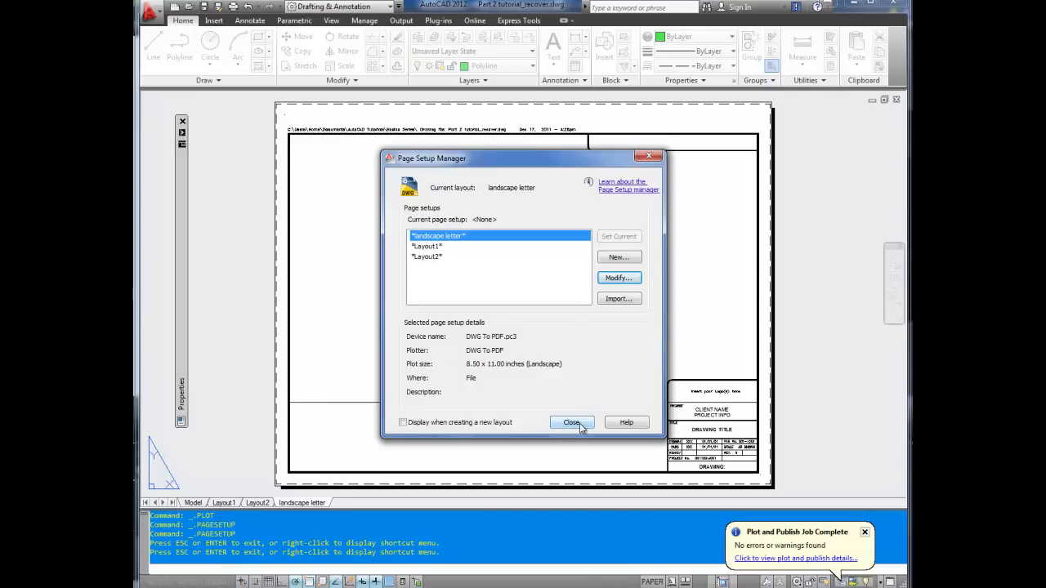
Close the Page Setup Manager and open Plot for the landscape letter layout
{"action": "left_click", "coordinate": [573, 423]}
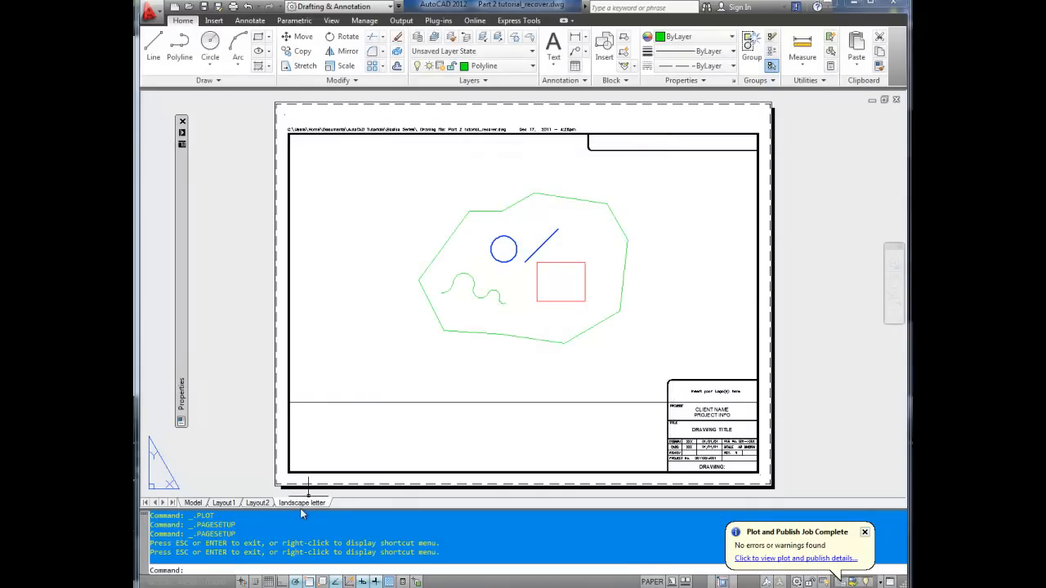
{"action": "right_click", "coordinate": [302, 503]}
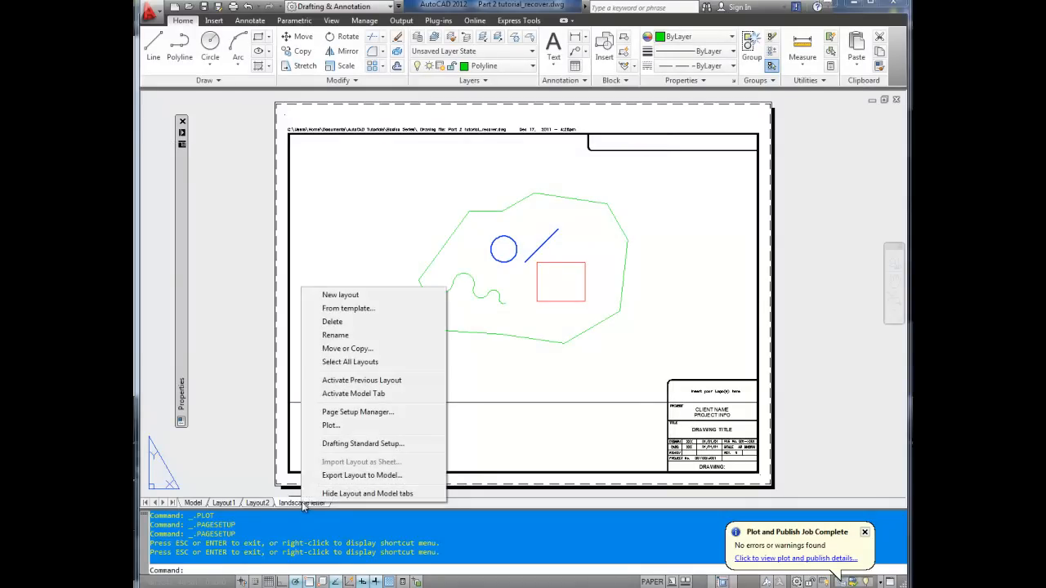
{"action": "left_click", "coordinate": [331, 425]}
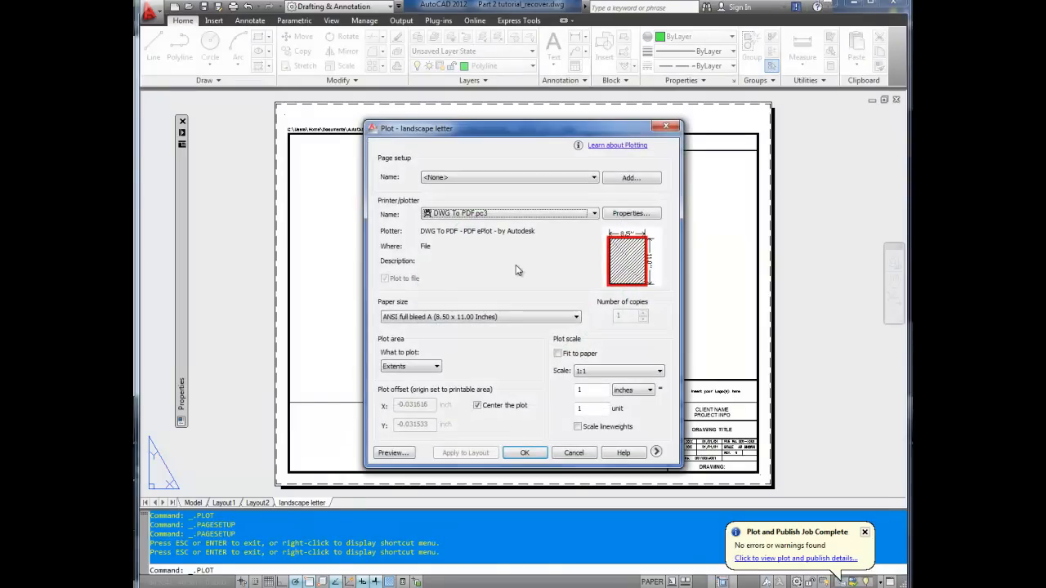
{"action": "mouse_move", "coordinate": [486, 127]}
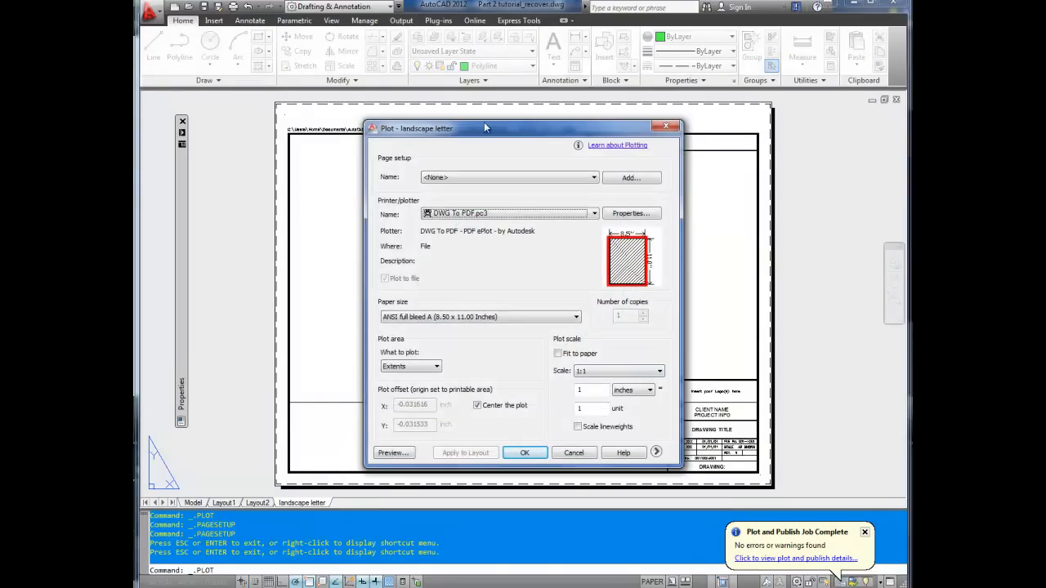
{"action": "mouse_move", "coordinate": [608, 327]}
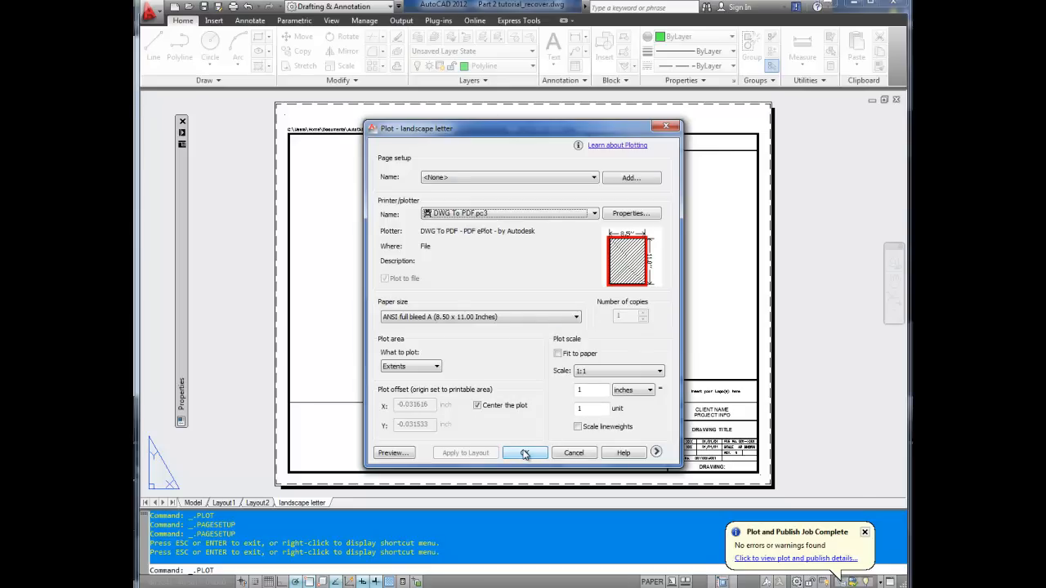
{"action": "mouse_move", "coordinate": [573, 453]}
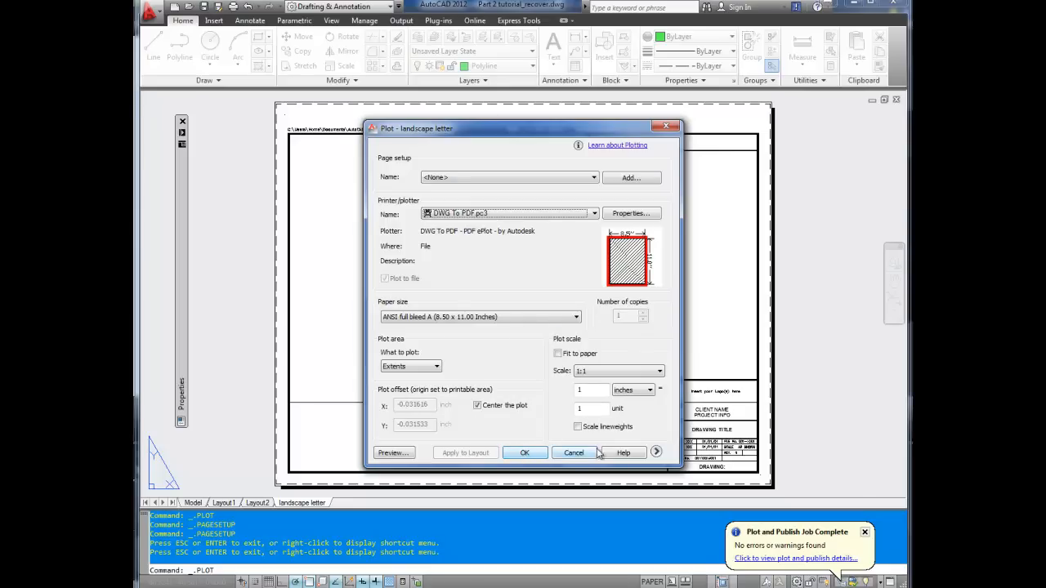